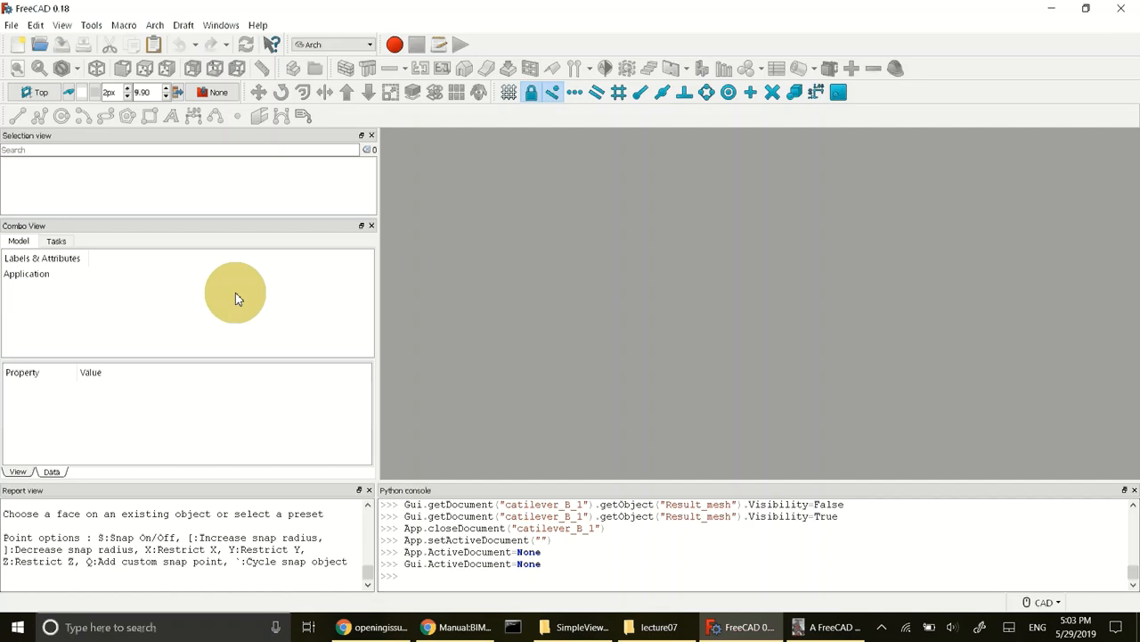
Bring the FreeCAD manual PDF to the front on its title page.
click(829, 627)
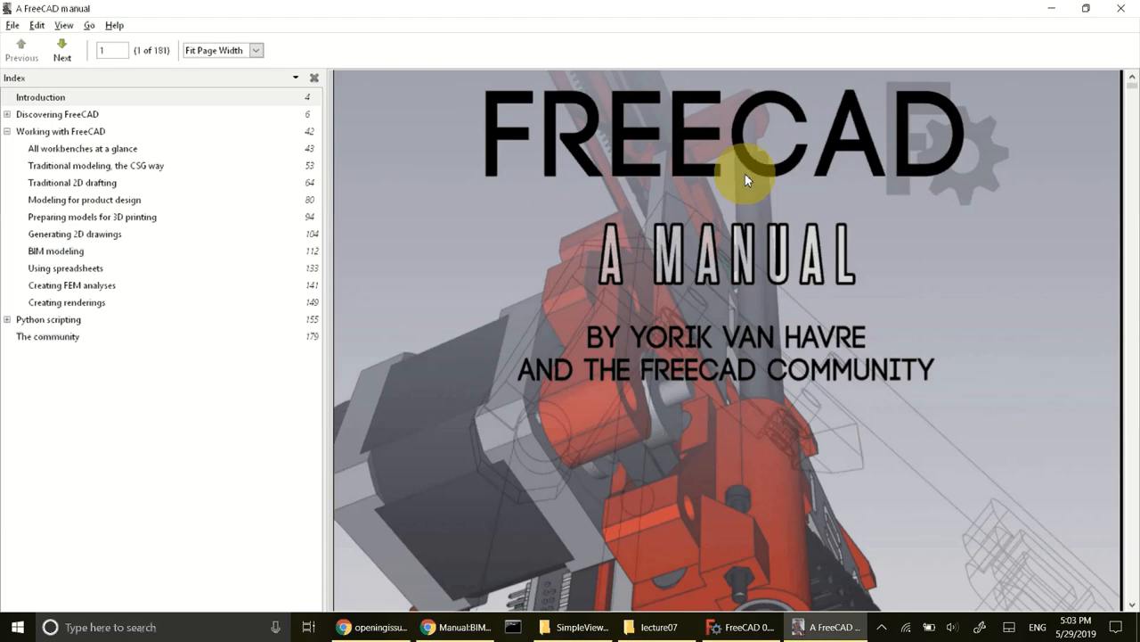
mouse_move(62, 267)
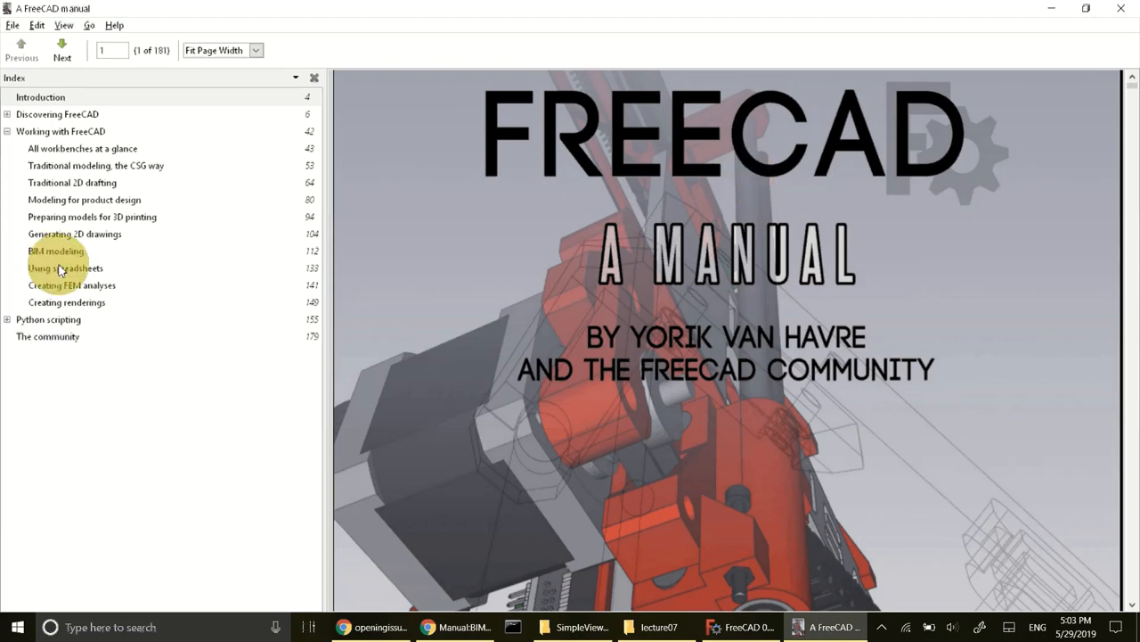
Jump to the BIM modeling chapter and scroll through the house model, plan and section drawings.
click(55, 250)
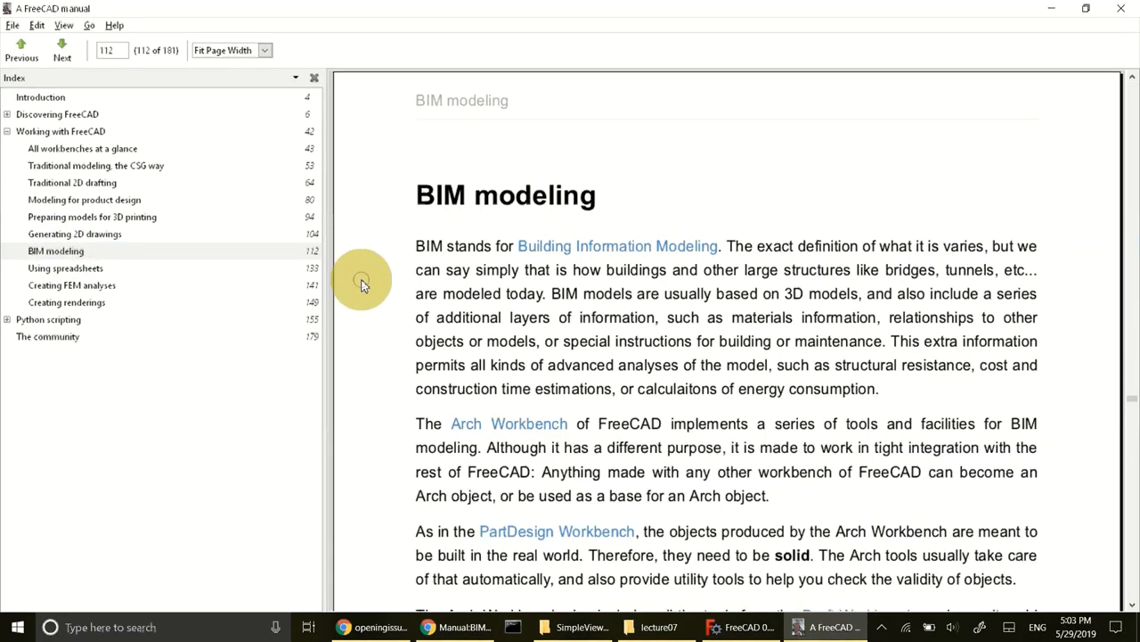
scroll(down, 3)
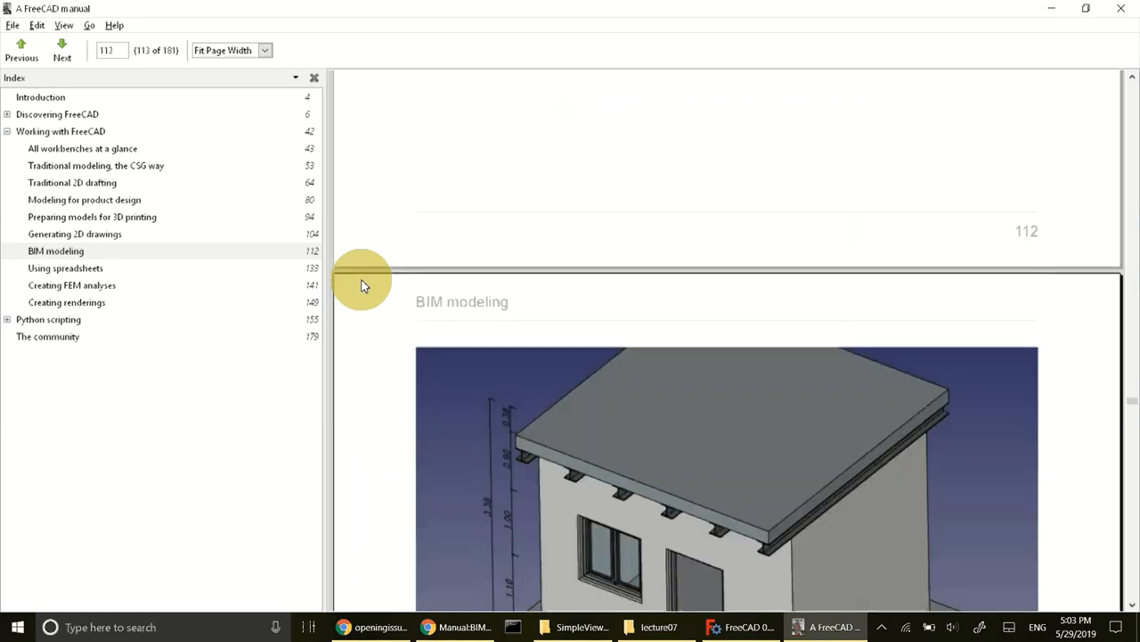
scroll(down, 3)
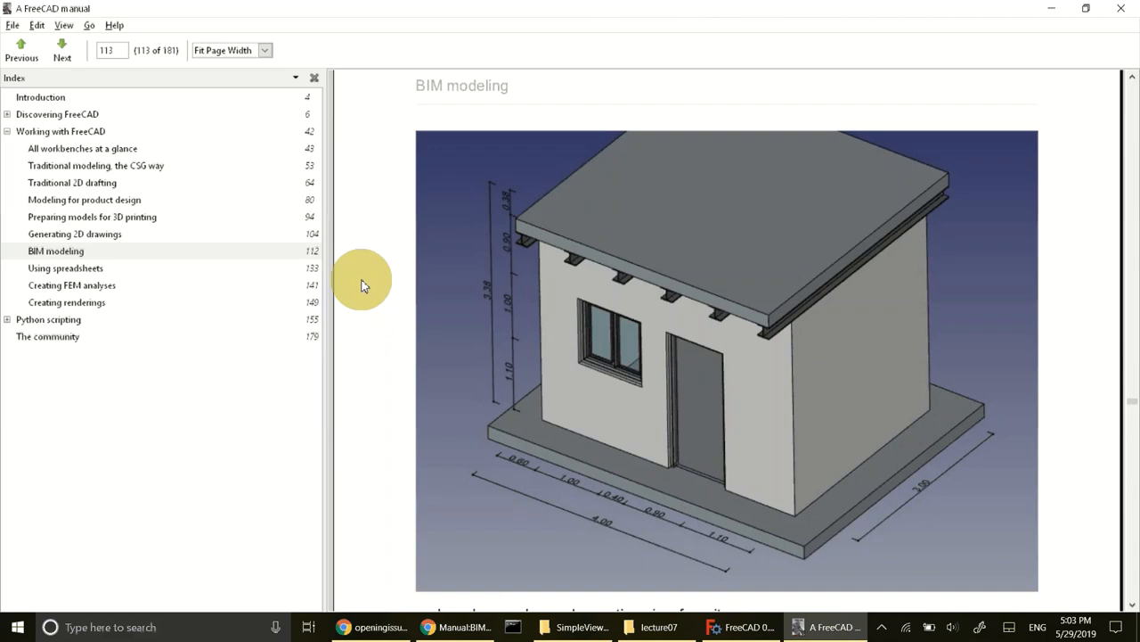
scroll(down, 3)
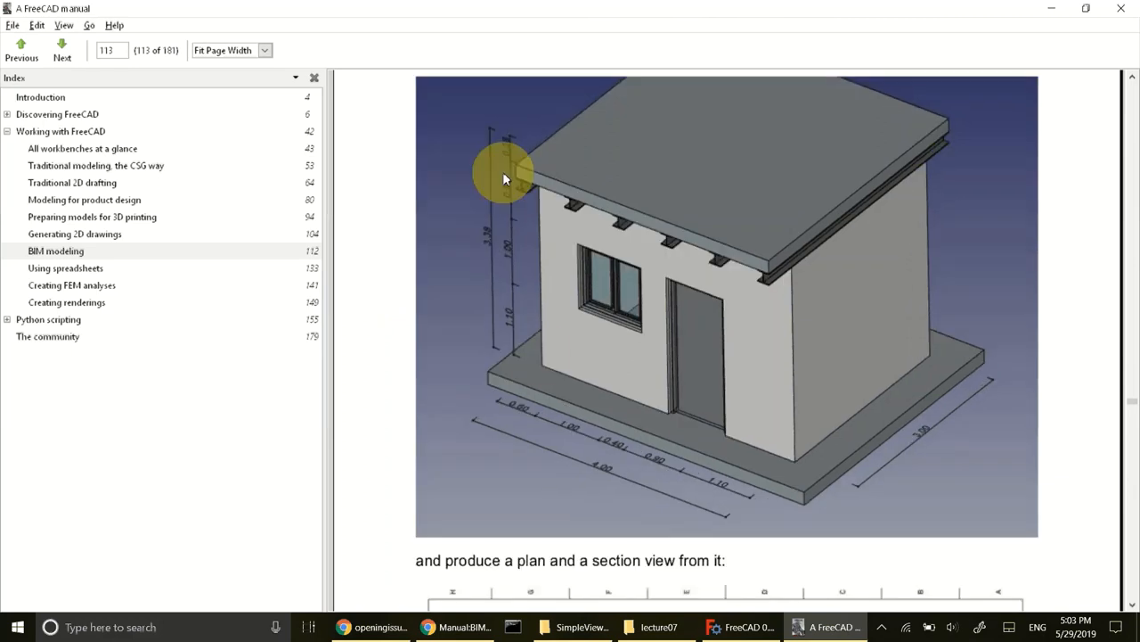
scroll(down, 3)
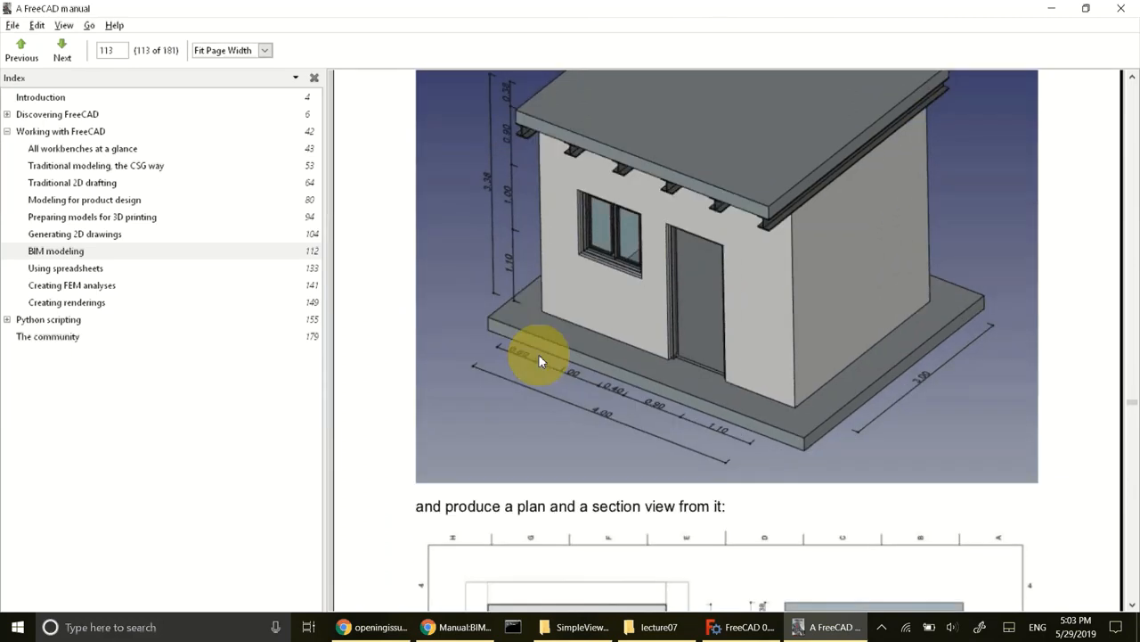
mouse_move(758, 192)
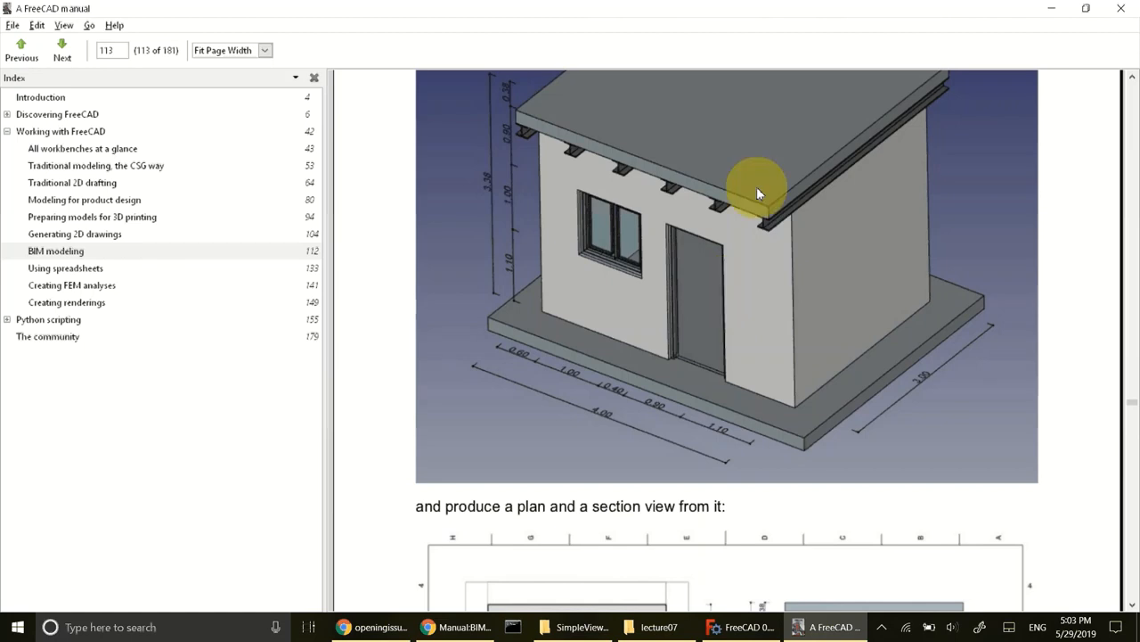
mouse_move(773, 150)
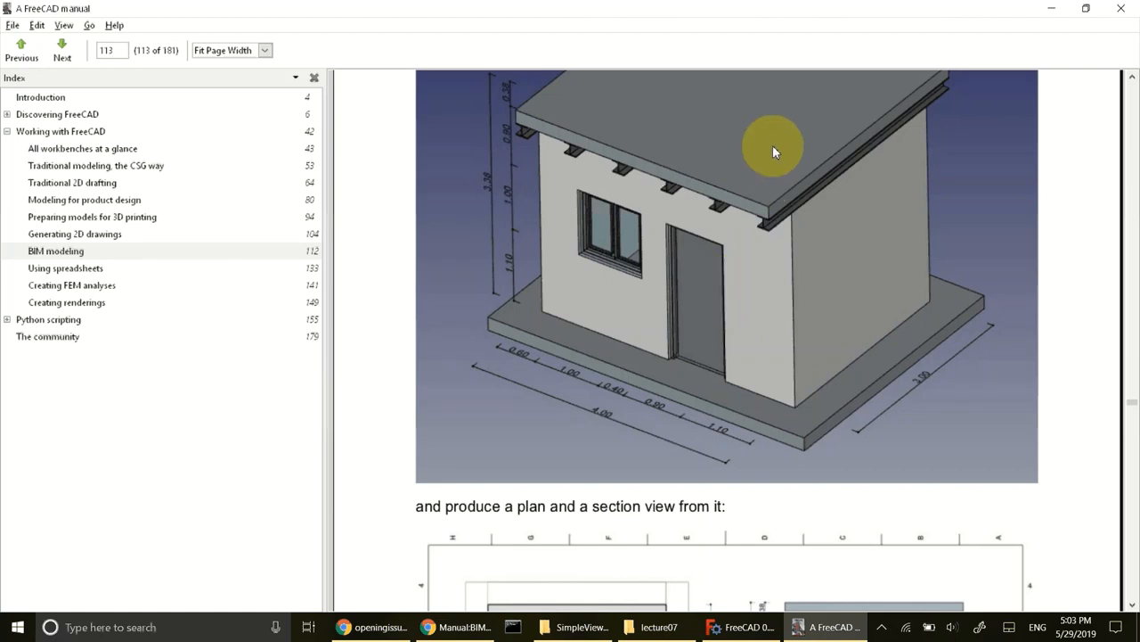
scroll(down, 3)
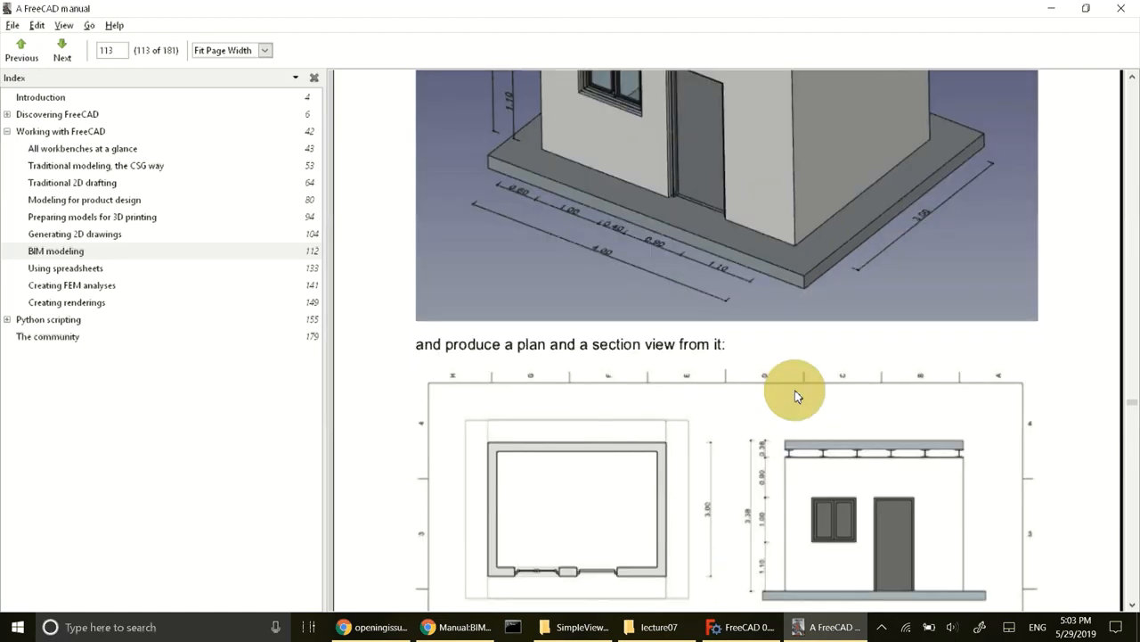
mouse_move(842, 505)
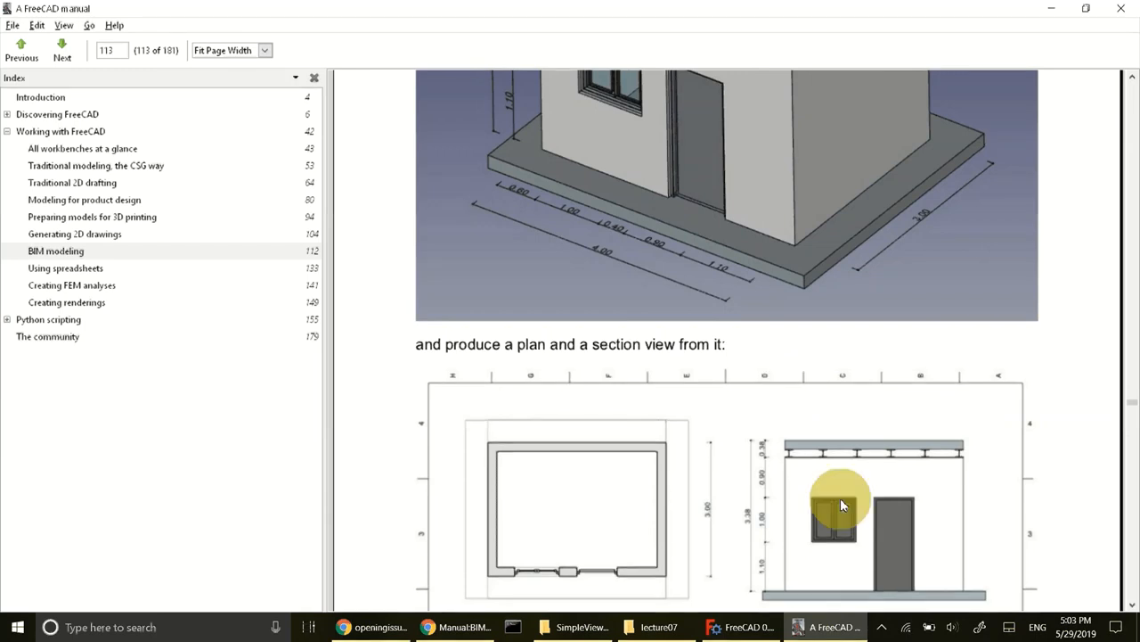
scroll(down, 3)
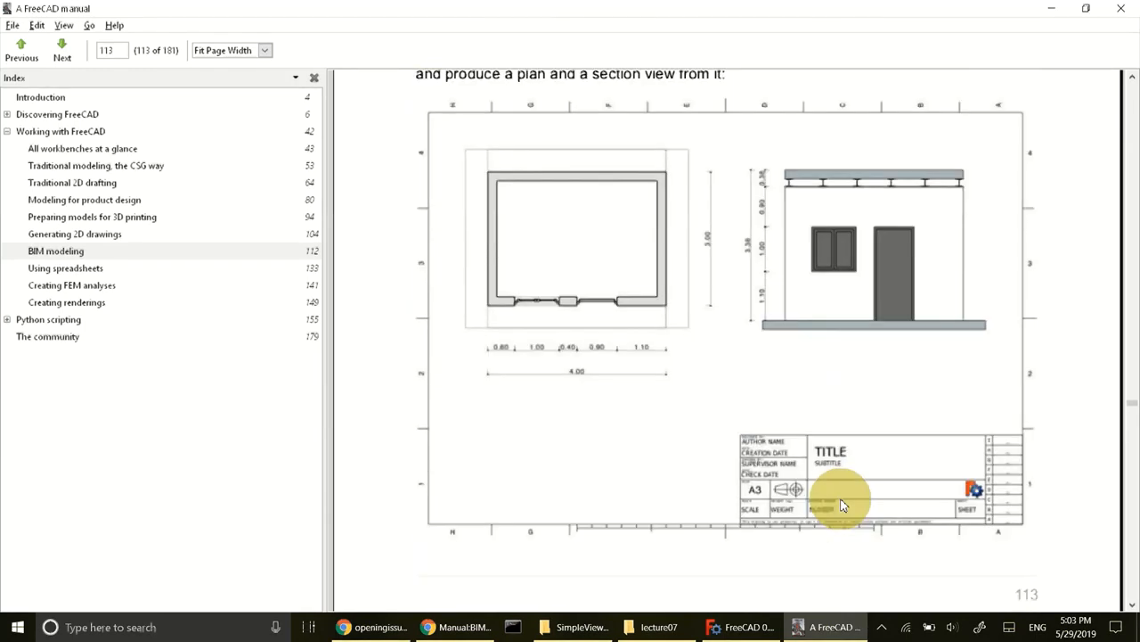
scroll(down, 3)
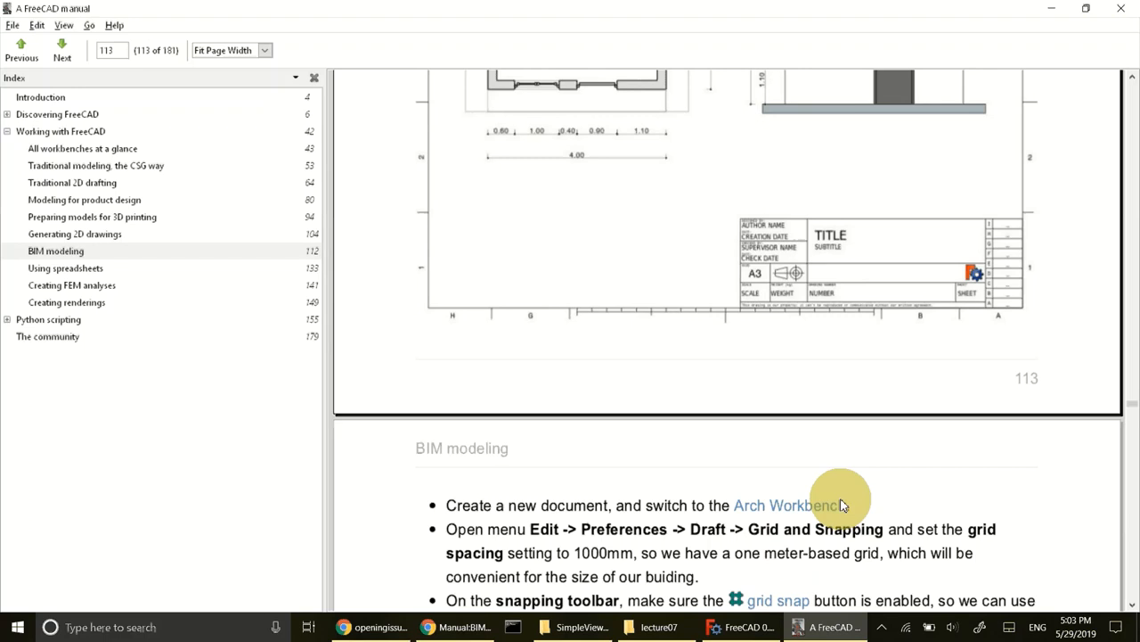
mouse_move(900, 222)
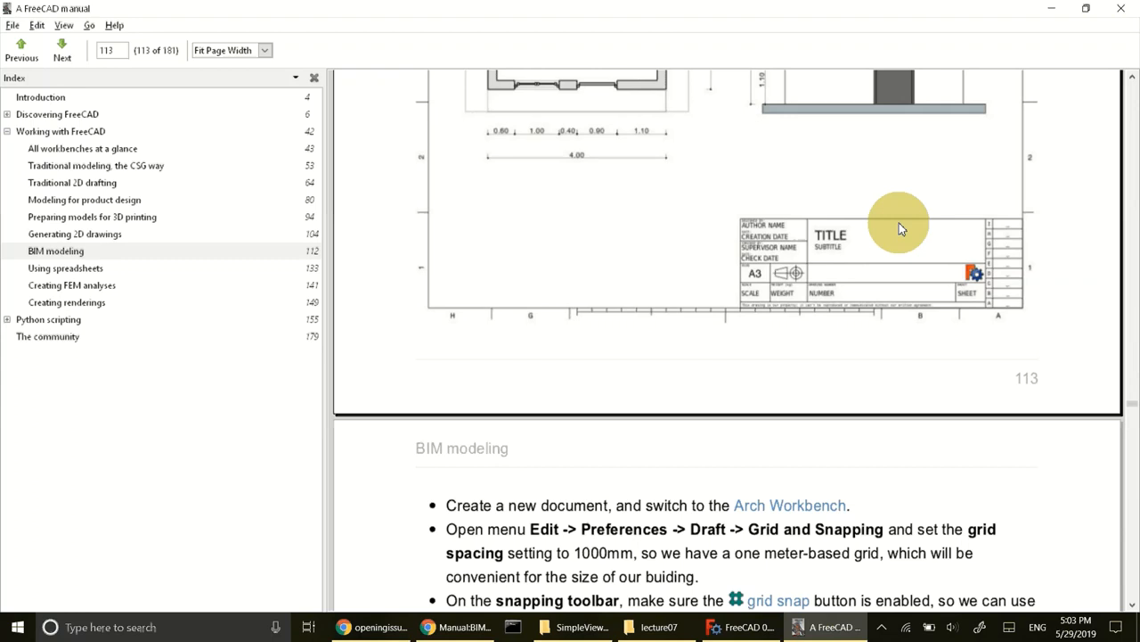
mouse_move(698, 316)
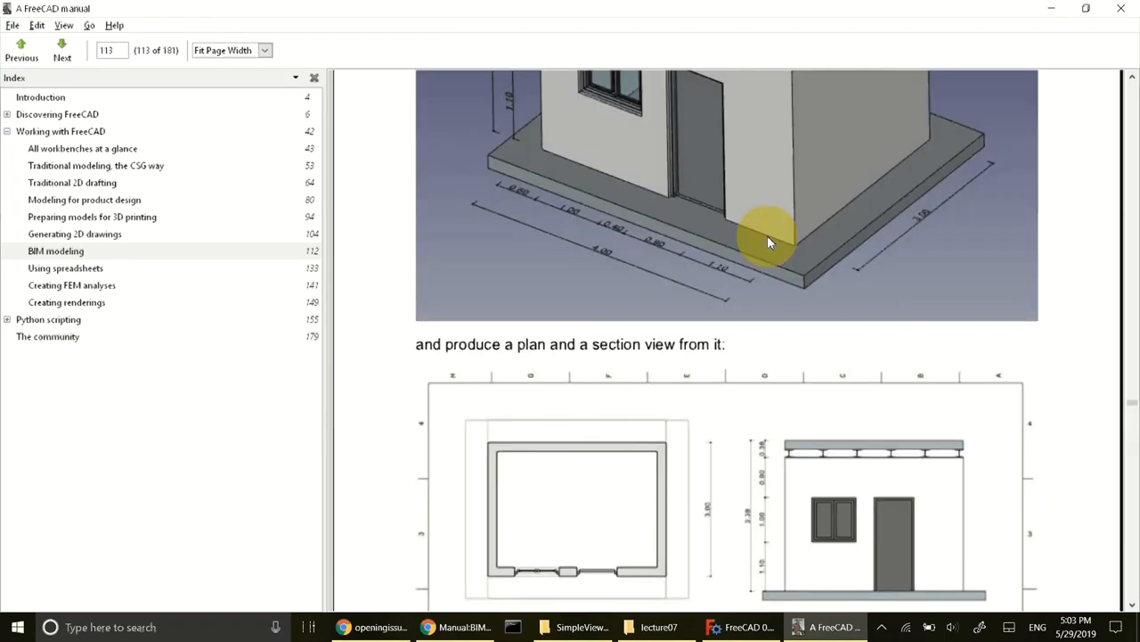
scroll(down, 3)
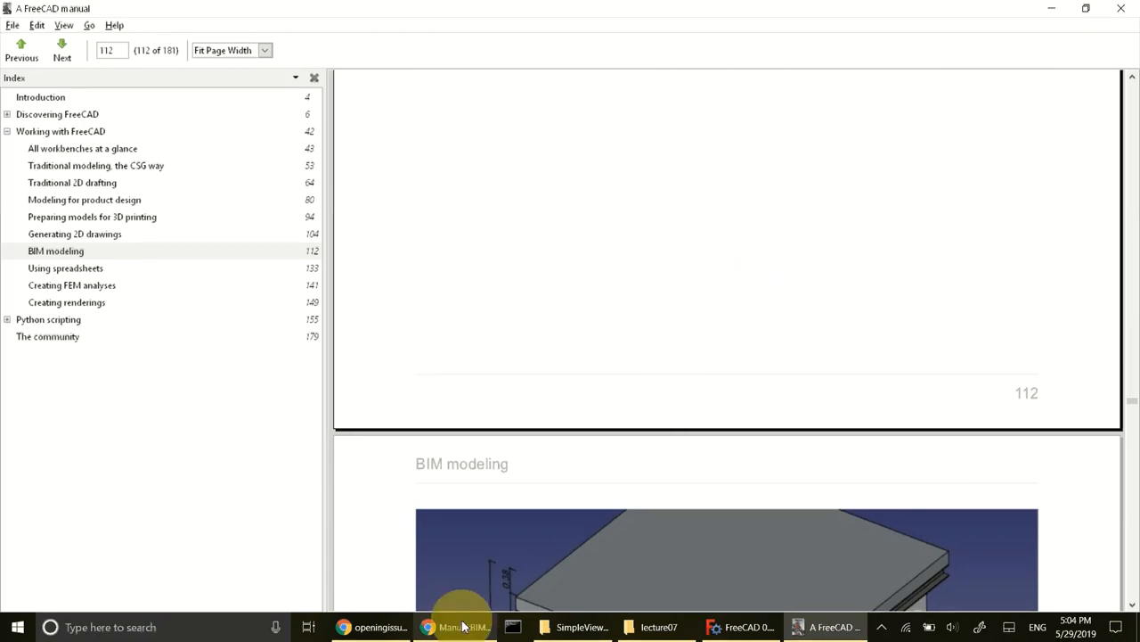
In Chrome's 'Manual:BIM modeling' page, select the title and scroll to the Draft Line steps.
click(455, 626)
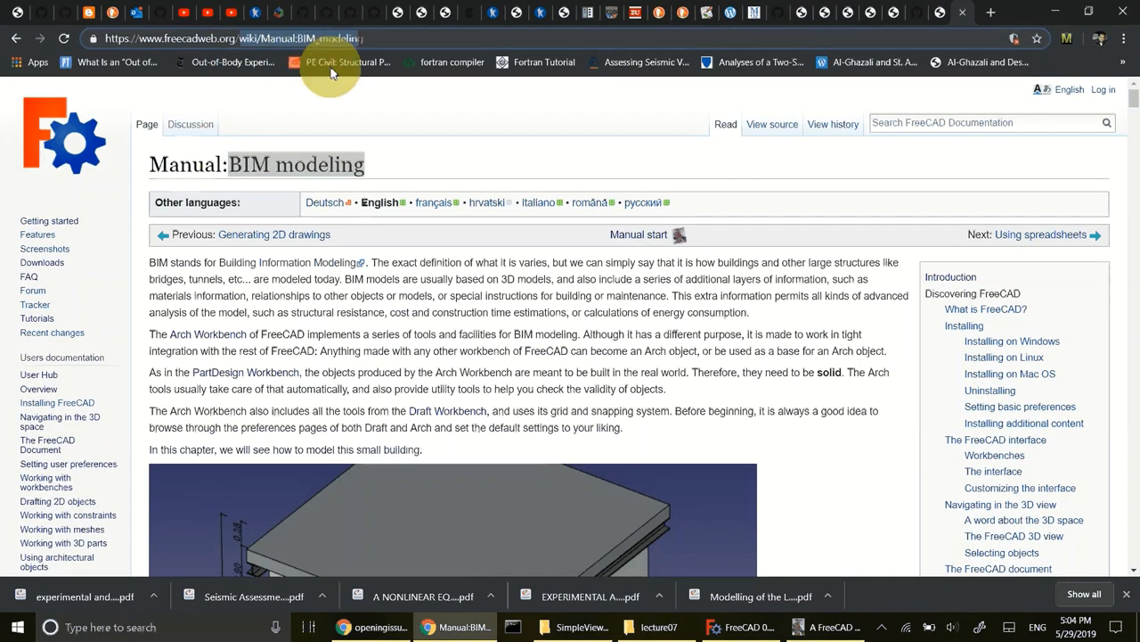
double_click(245, 165)
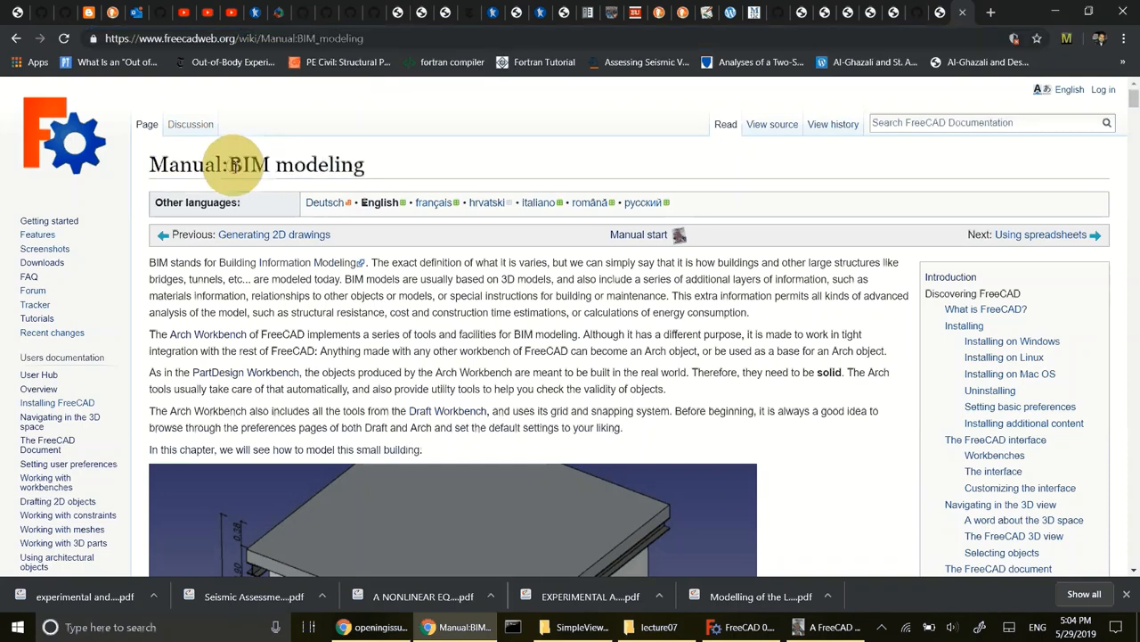
drag(230, 164, 364, 164)
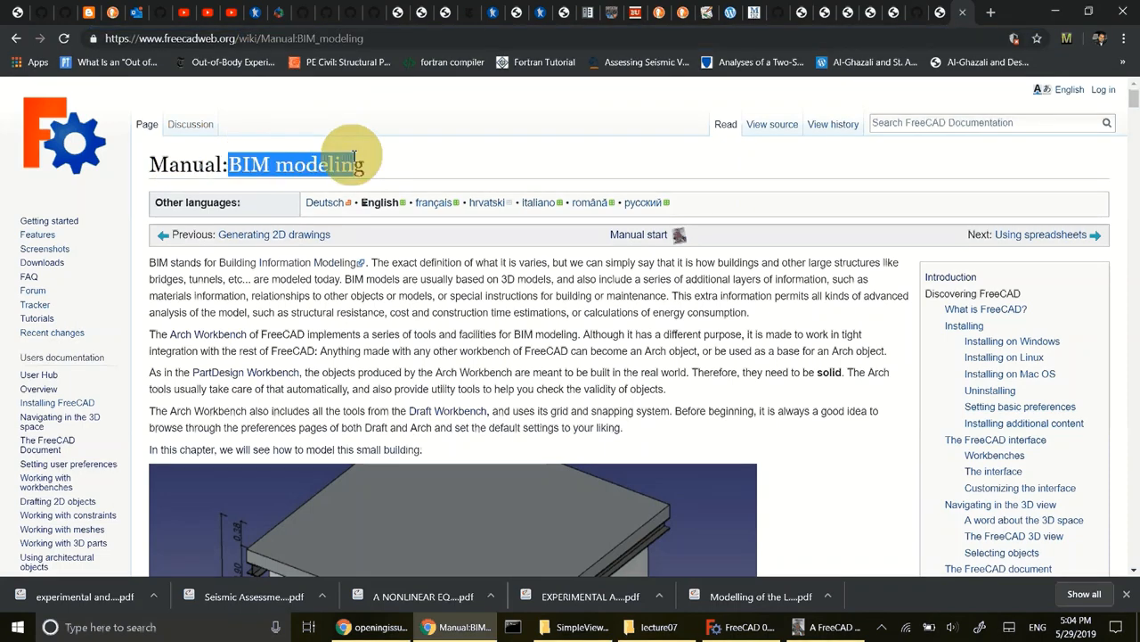
scroll(down, 3)
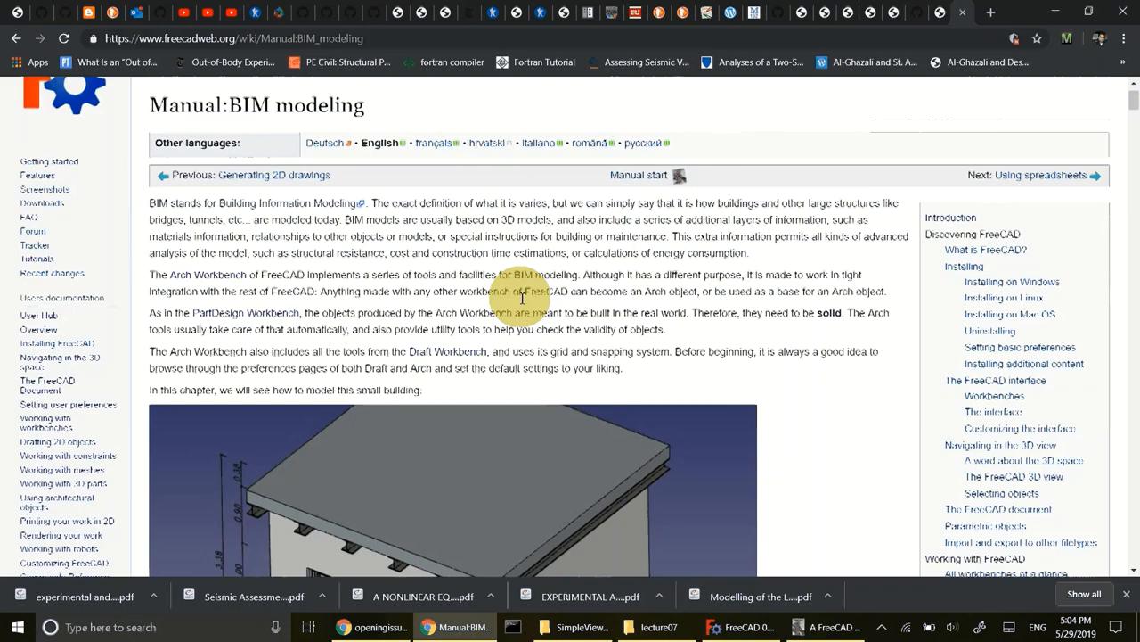
scroll(down, 3)
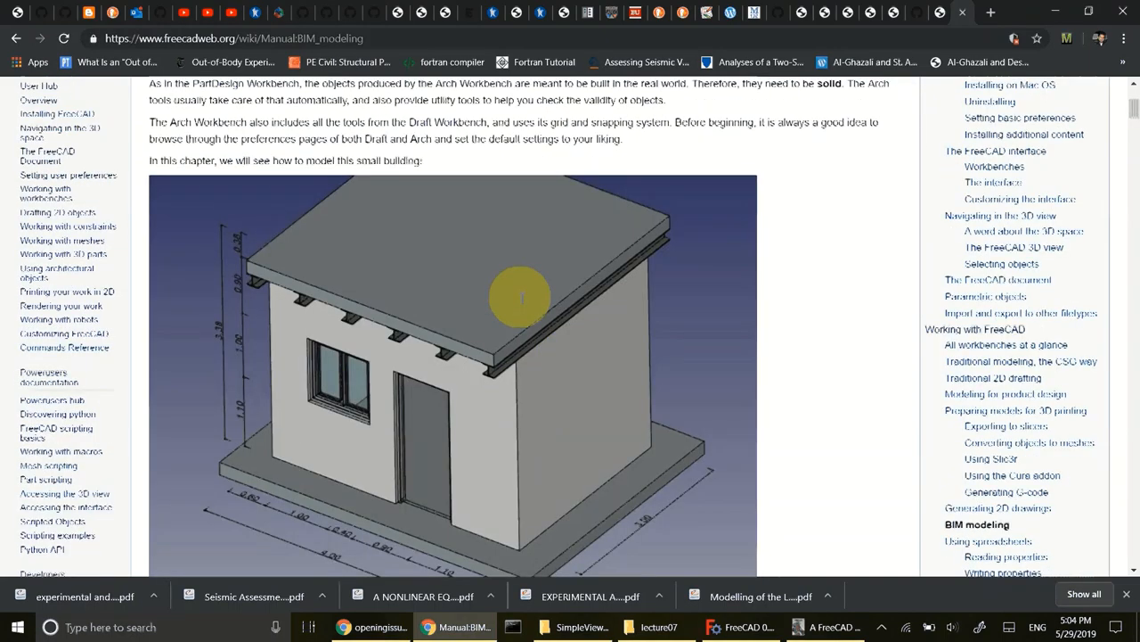
scroll(down, 3)
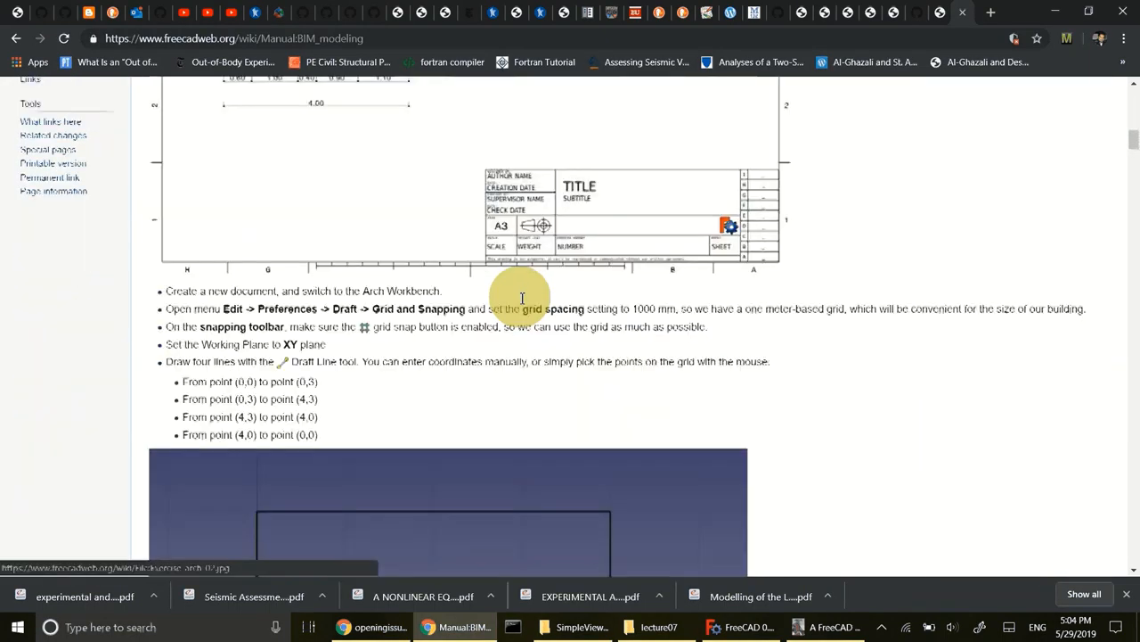
scroll(down, 3)
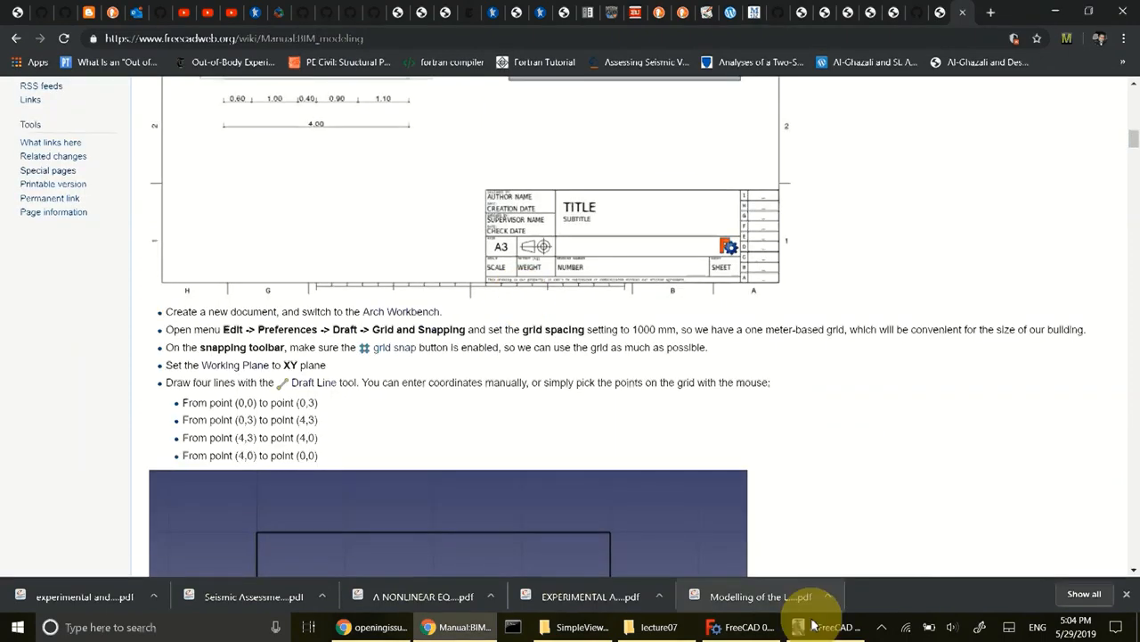
Return to the manual and read the grid, snap and four-line setup steps.
click(831, 626)
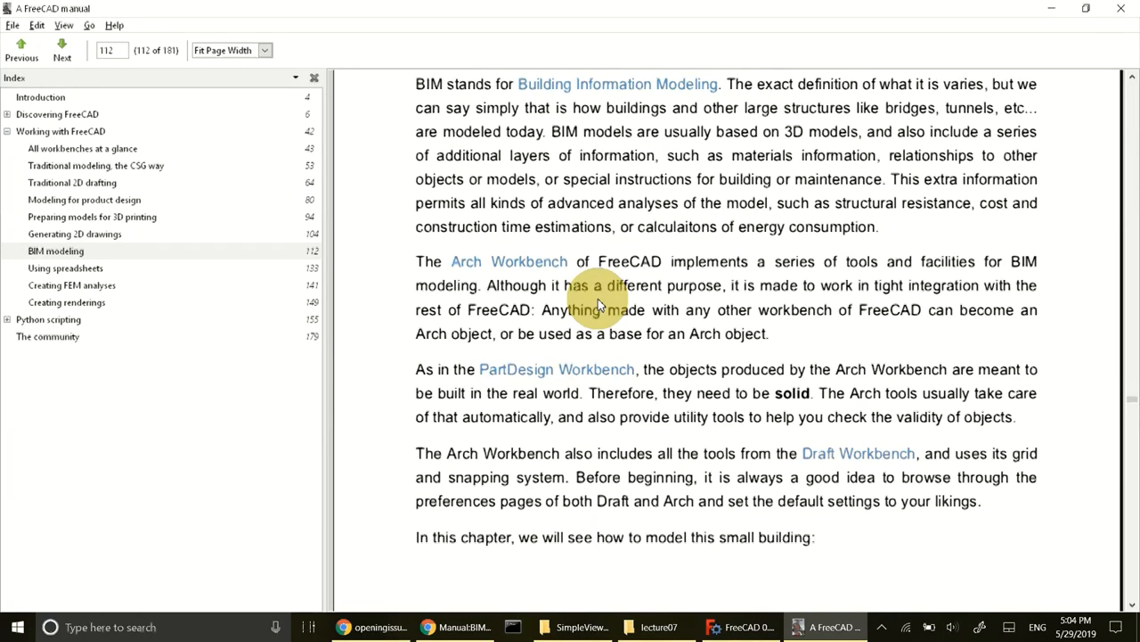
scroll(down, 3)
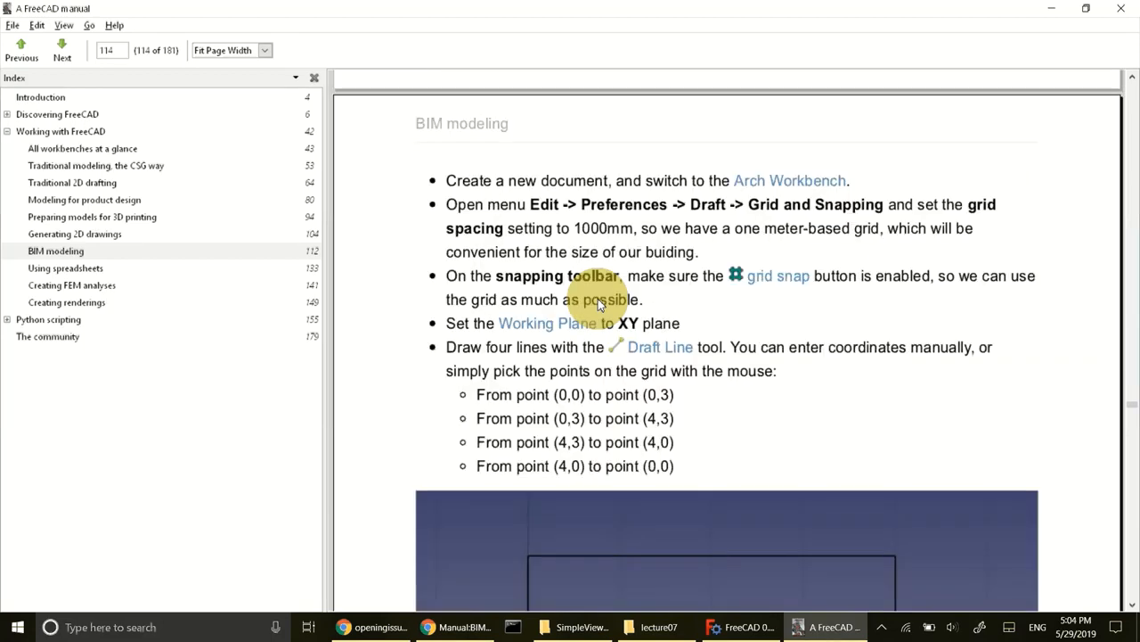
mouse_move(779, 192)
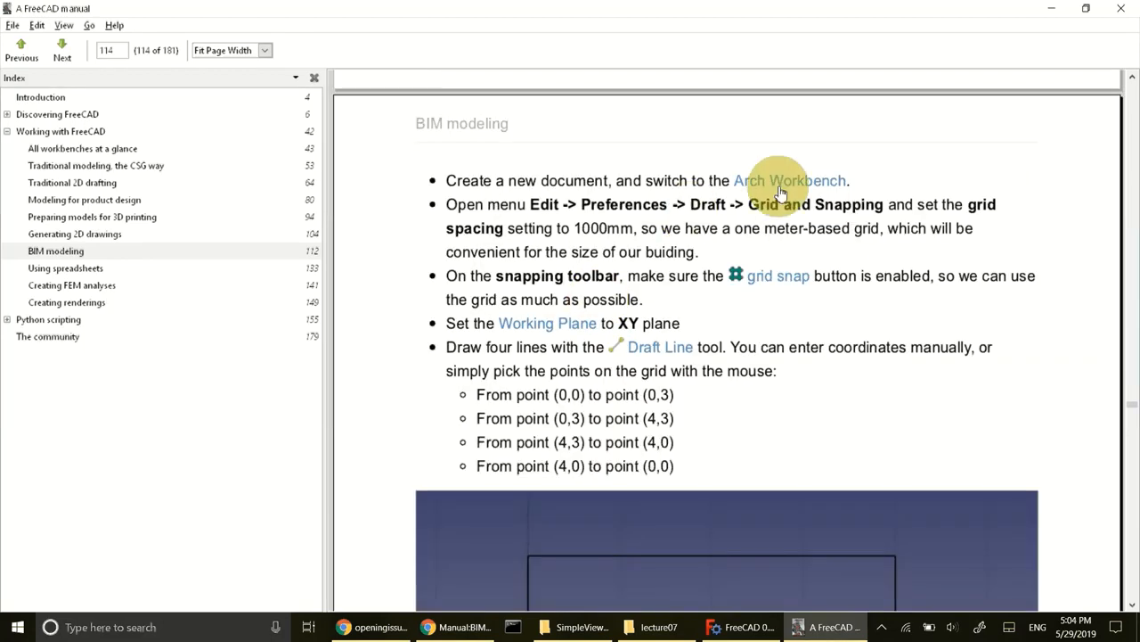
mouse_move(791, 192)
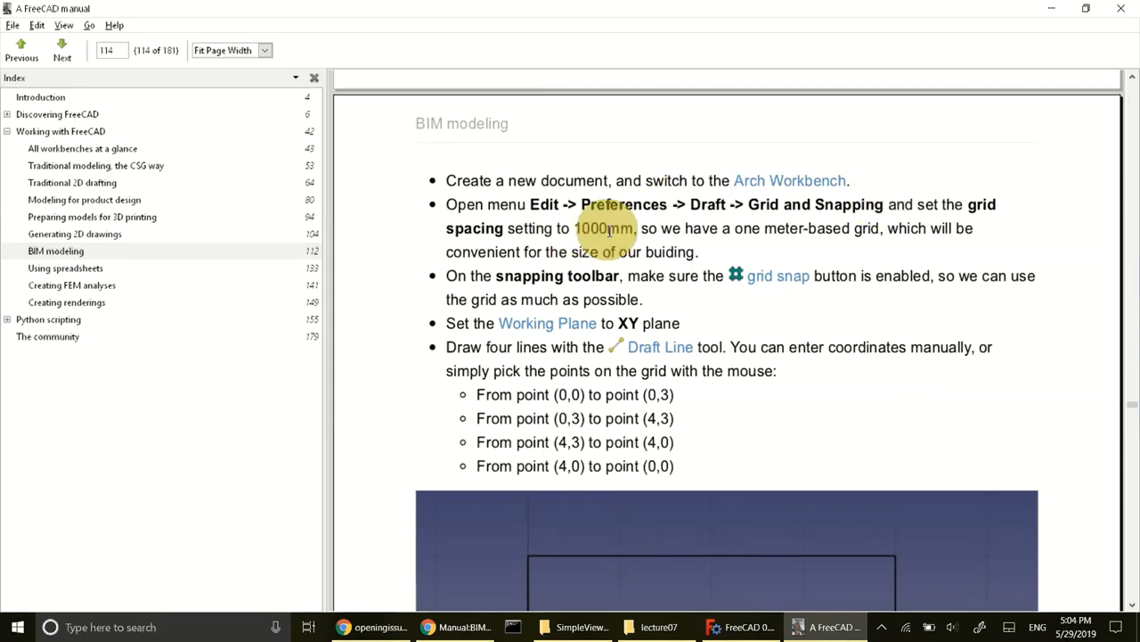
mouse_move(704, 571)
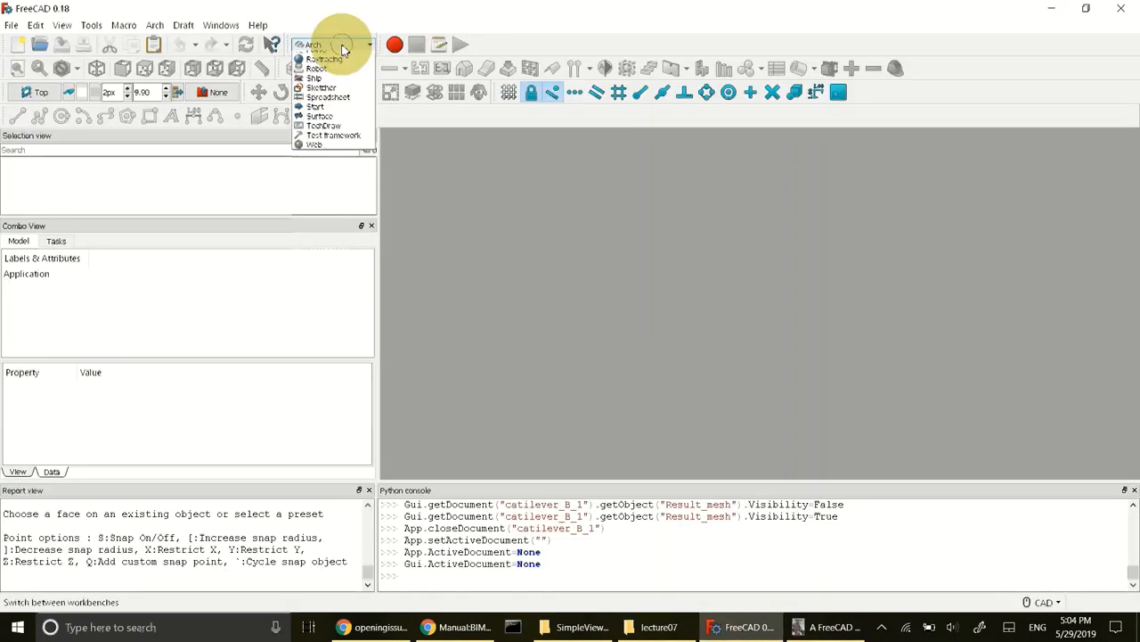
Switch to the Arch workbench and open the Preferences dialog.
click(334, 44)
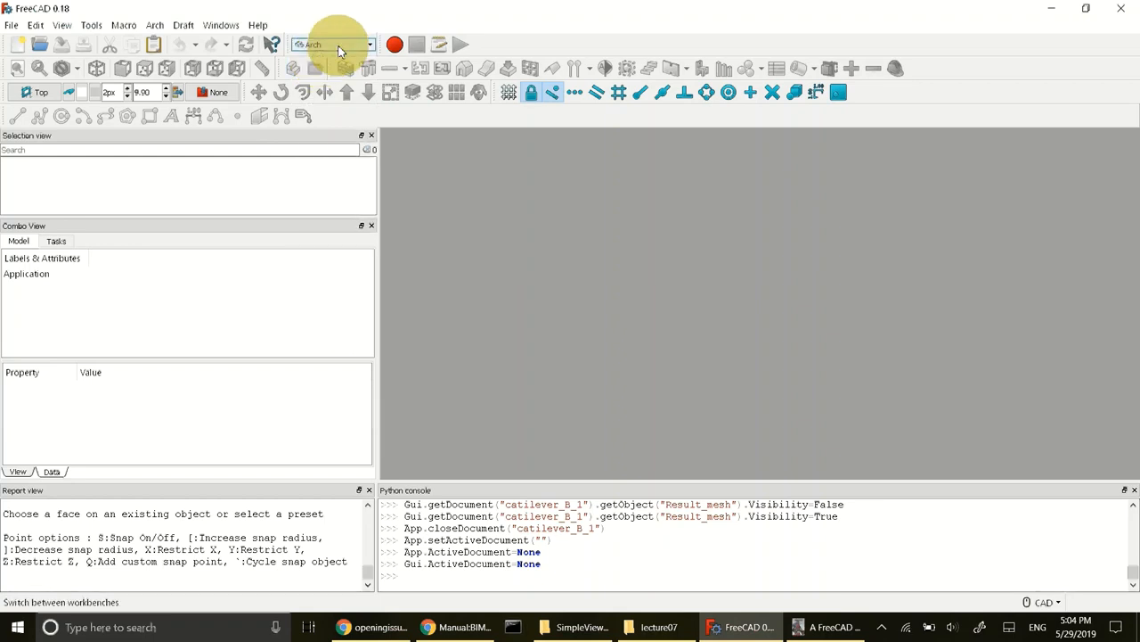
mouse_move(122, 35)
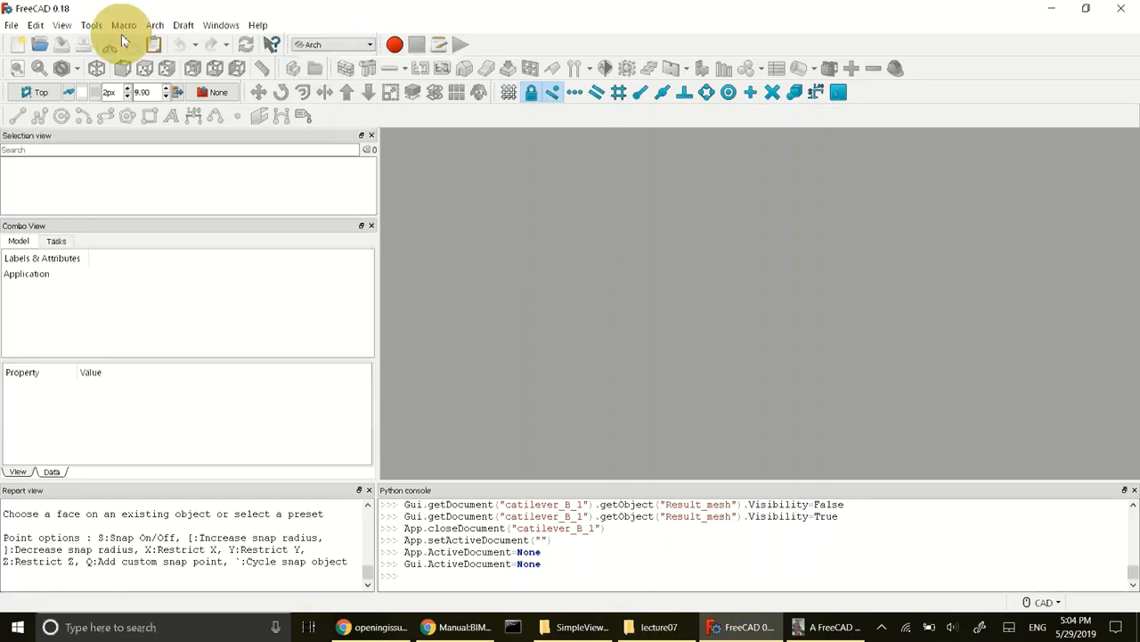
click(34, 24)
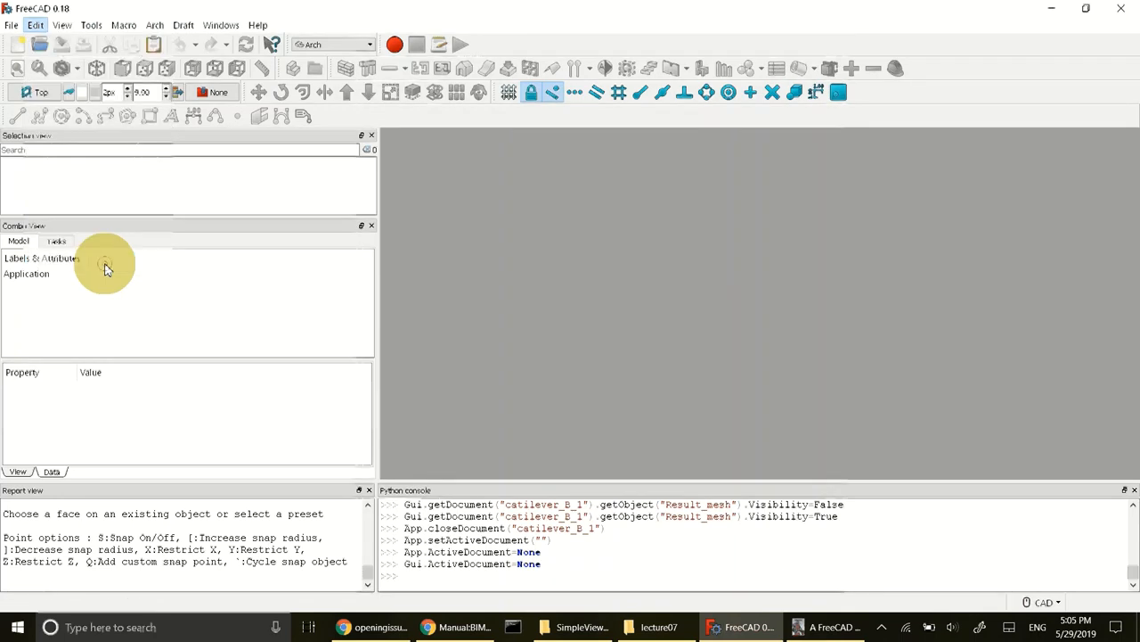
click(34, 24)
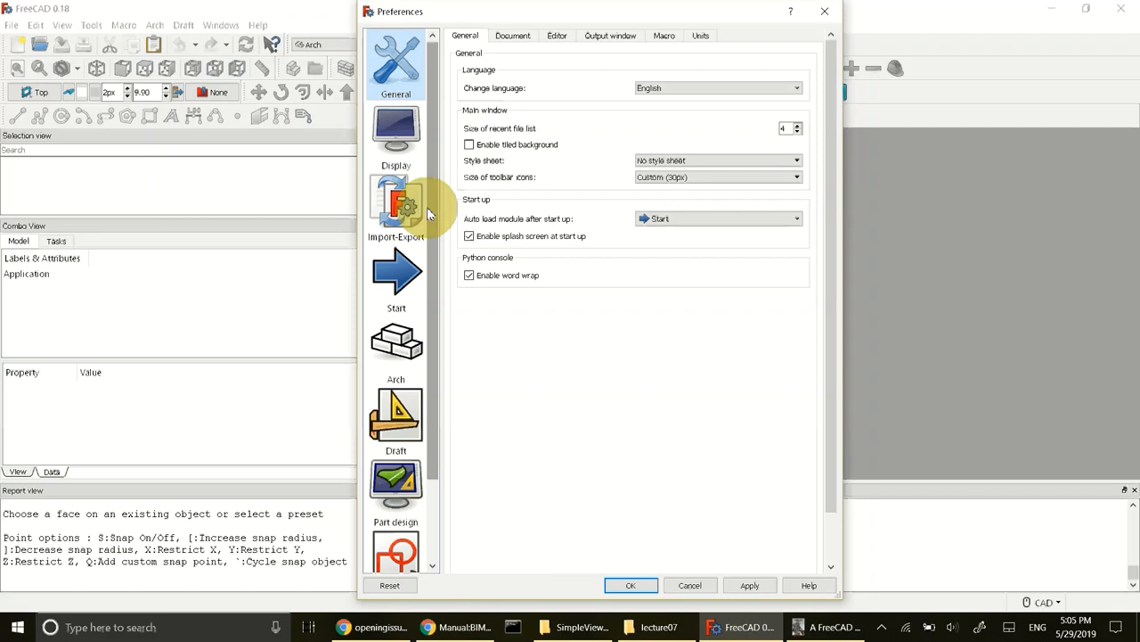
mouse_move(419, 205)
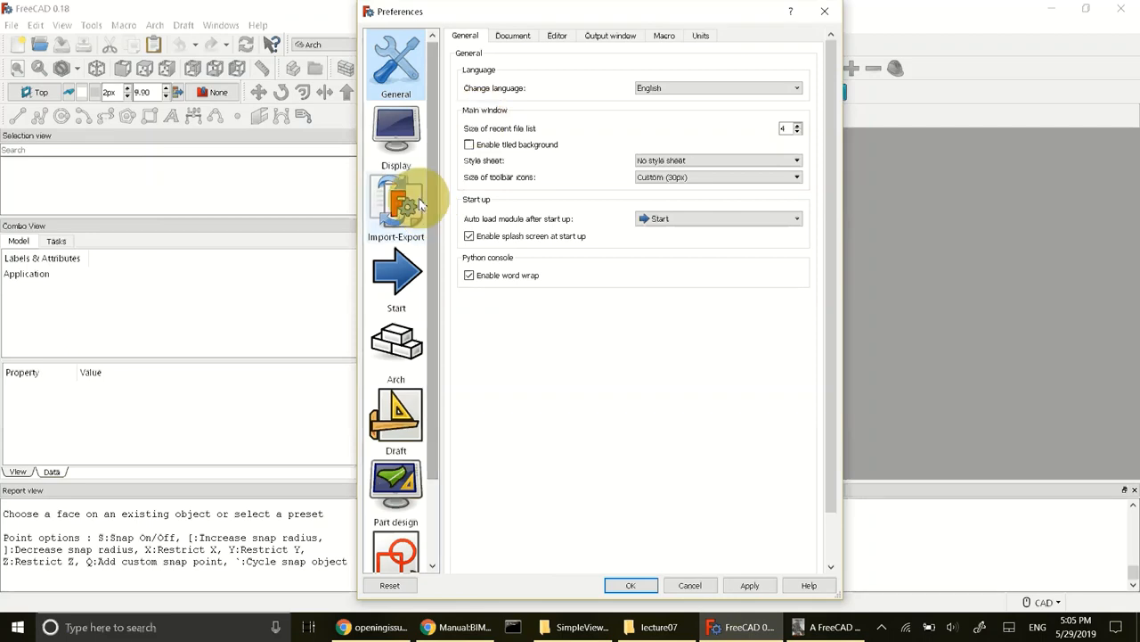
mouse_move(396, 418)
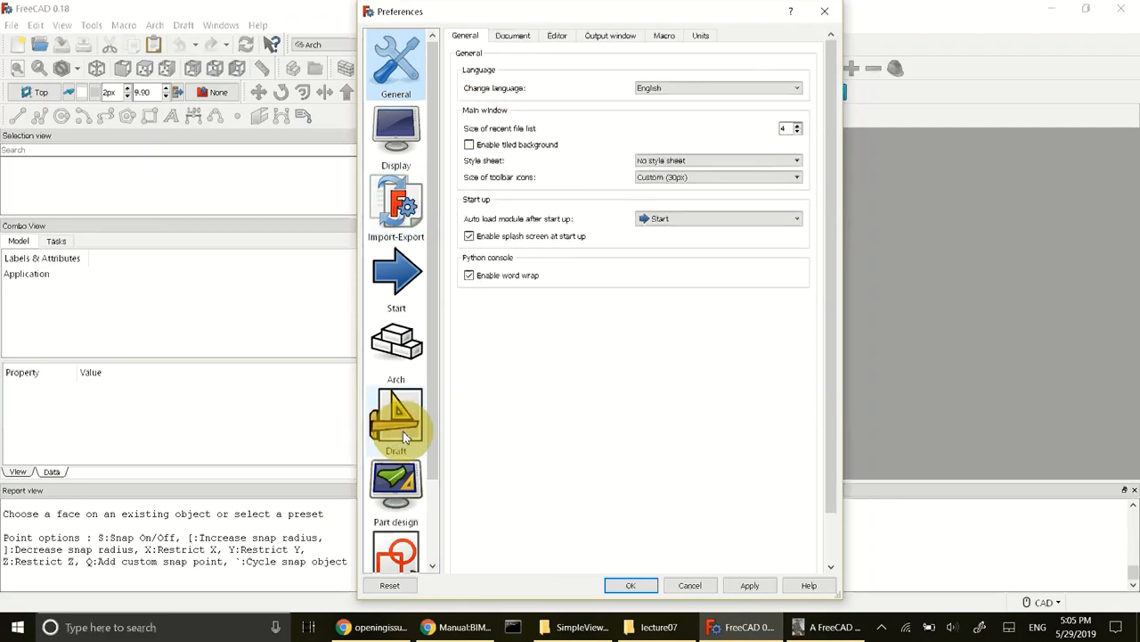
Confirm a 1000 mm grid spacing under Draft grid and snapping, and accept.
click(395, 419)
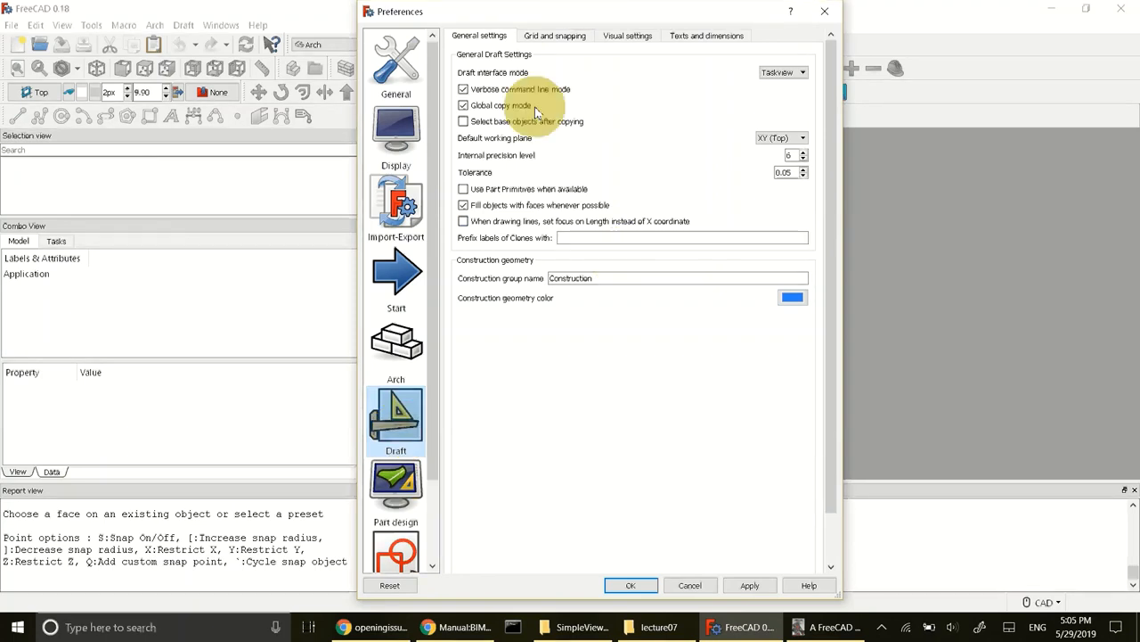
click(554, 36)
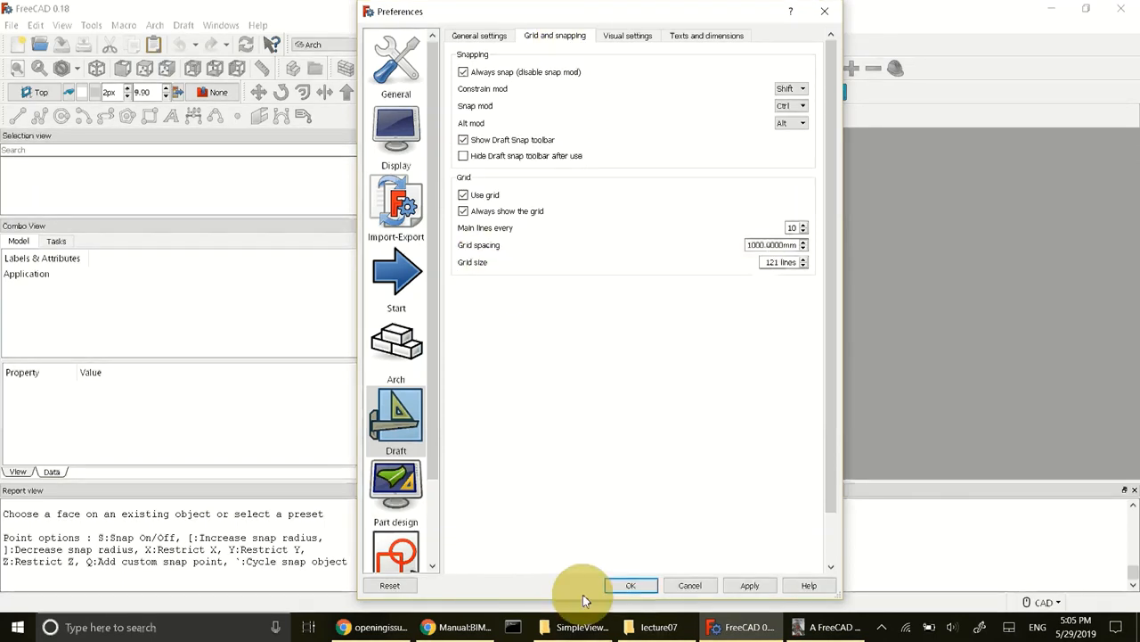
click(771, 244)
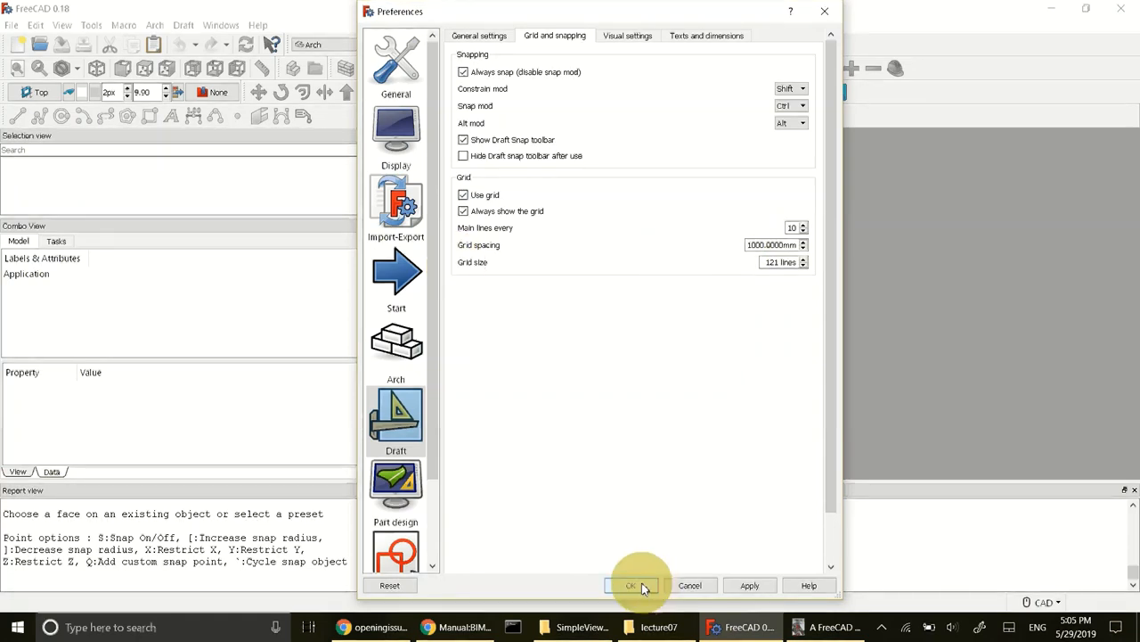
click(631, 585)
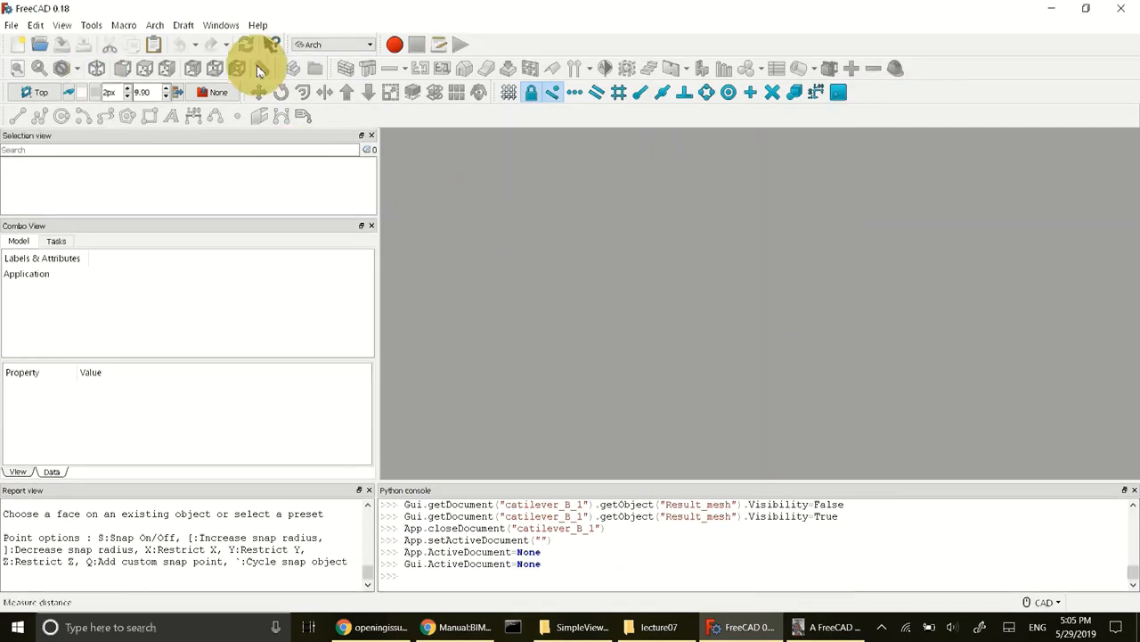
mouse_move(526, 257)
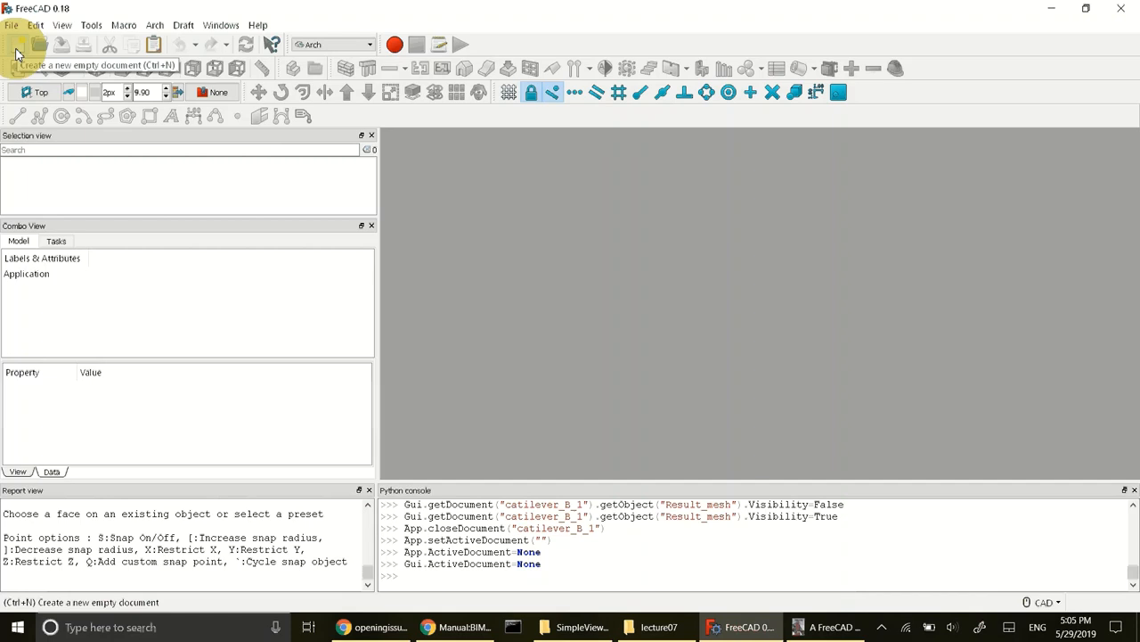
Create a new empty Unnamed document and bring up its Save dialog.
click(11, 25)
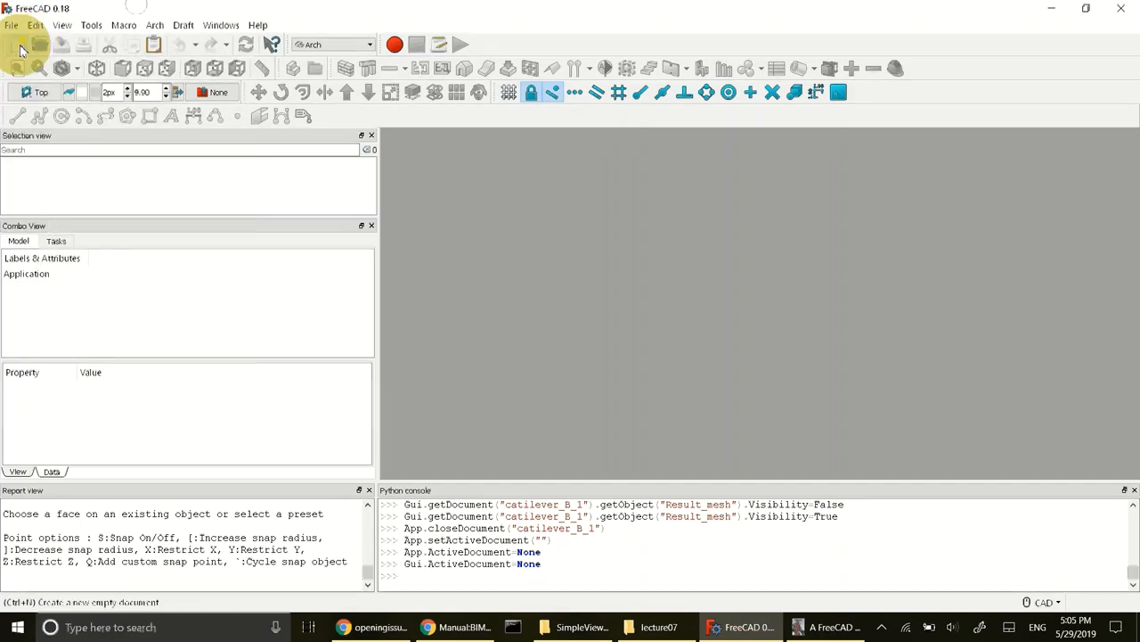
click(20, 44)
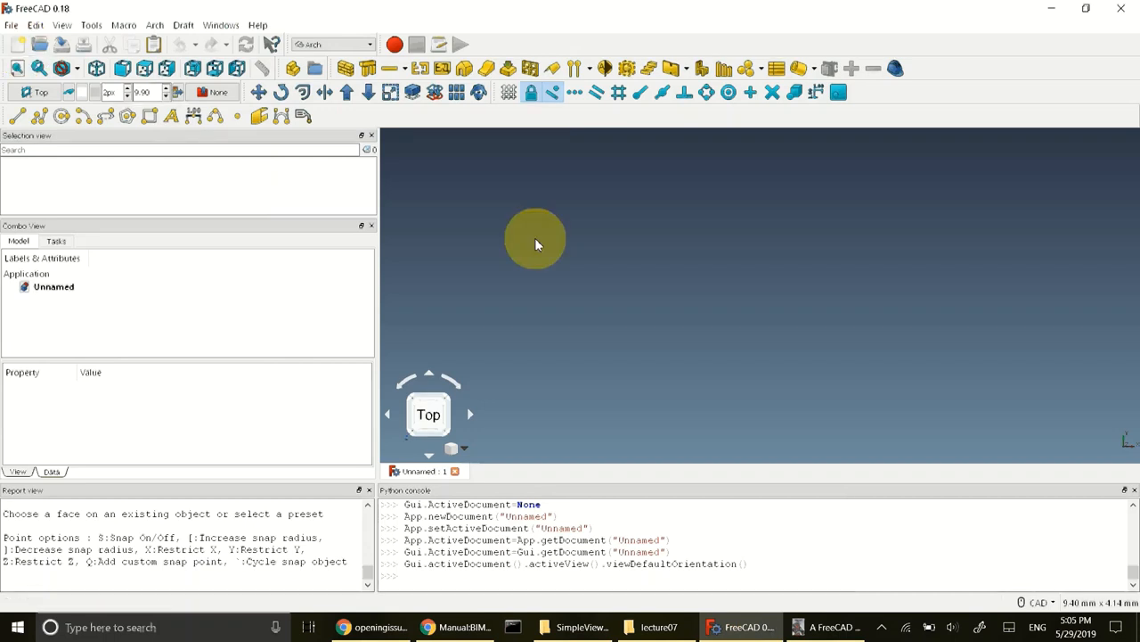
click(83, 44)
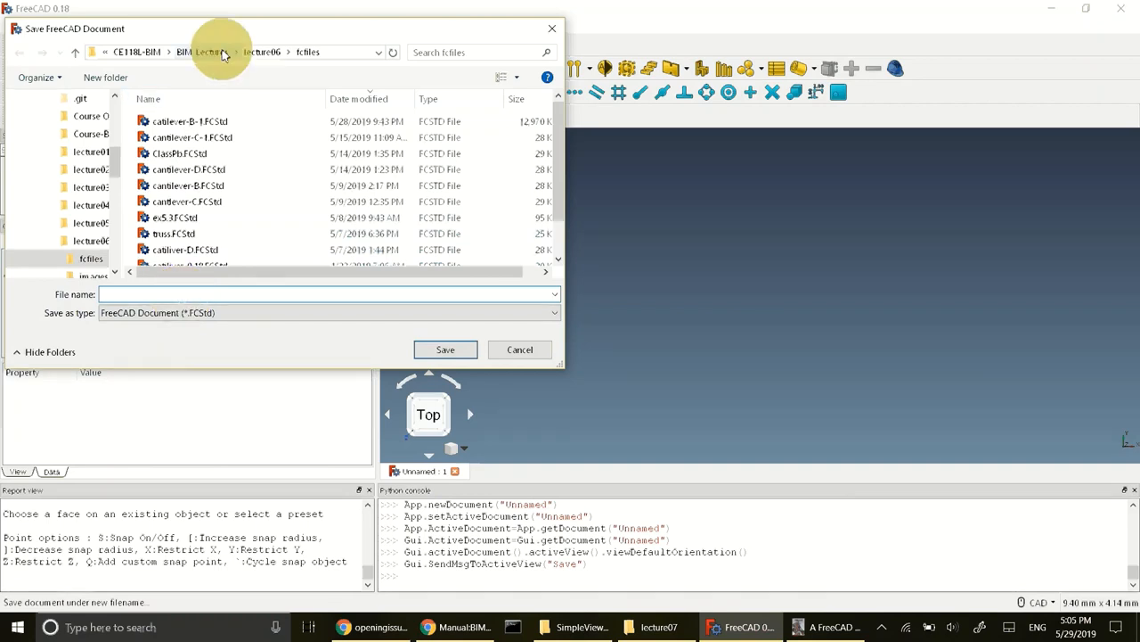
Save the document as BIMHouse.FCStd in lecture07's fcfiles folder.
click(203, 52)
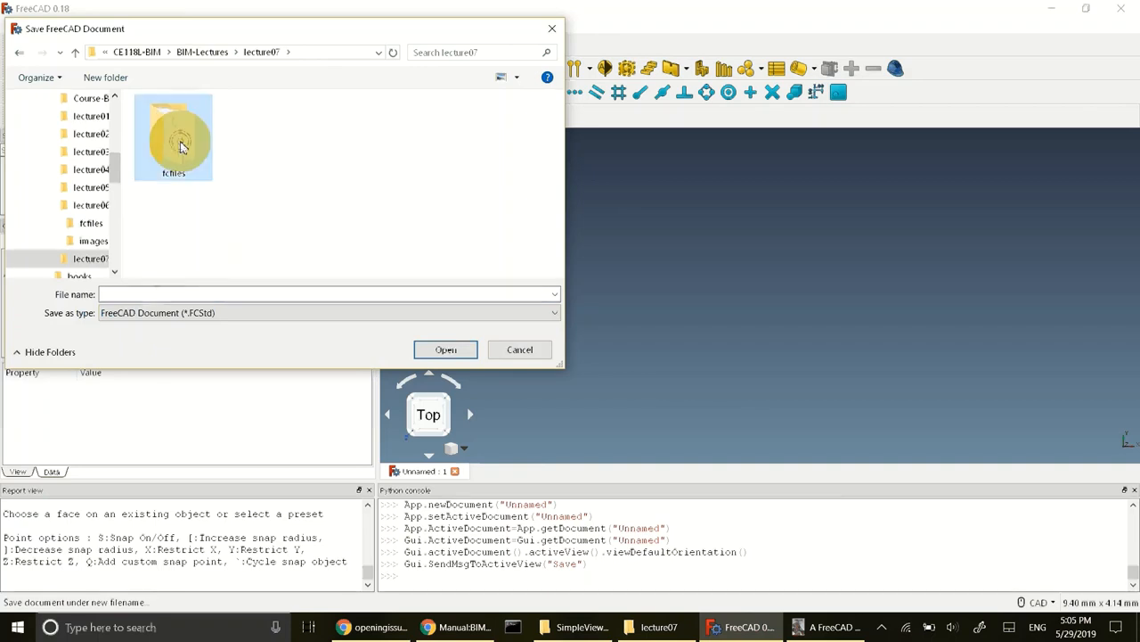
double_click(172, 133)
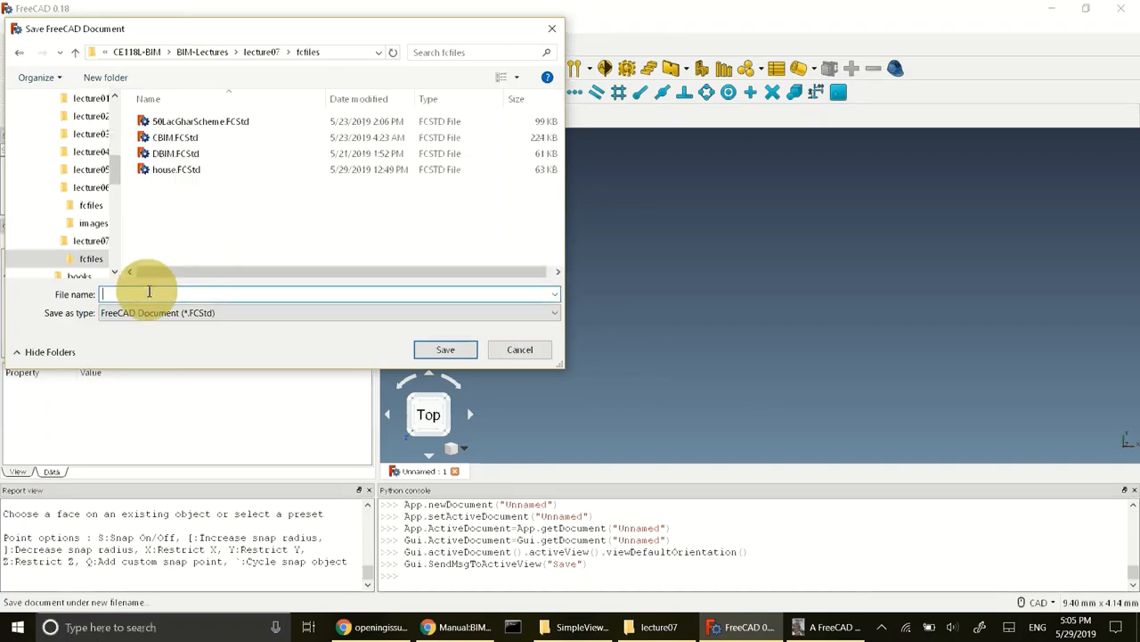
text(BIMHouse)
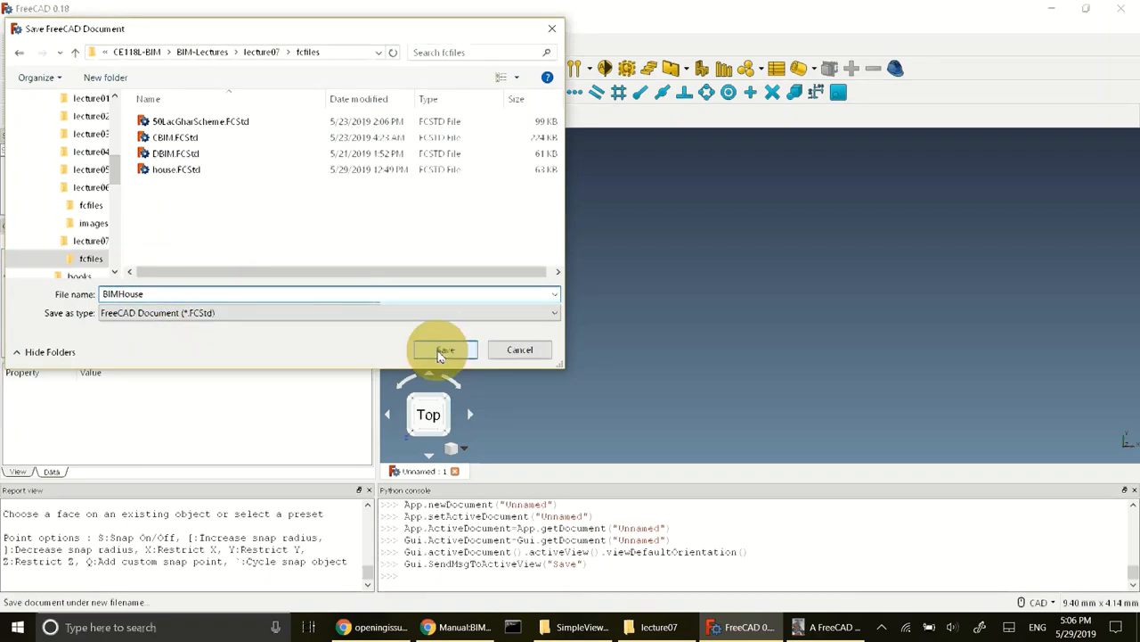
click(444, 350)
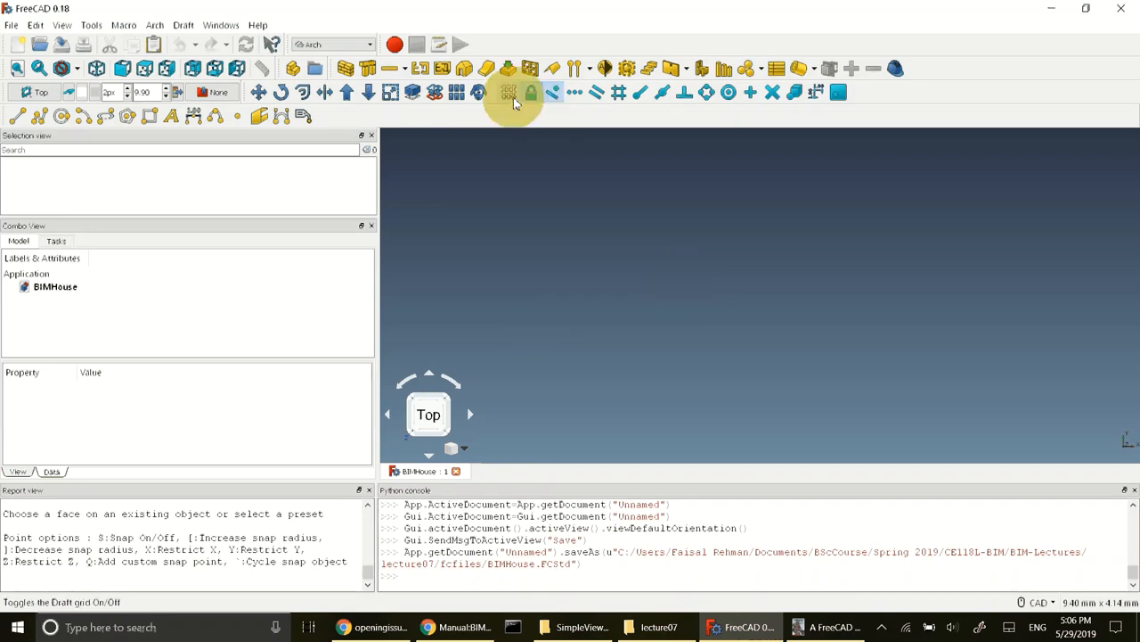
mouse_move(509, 92)
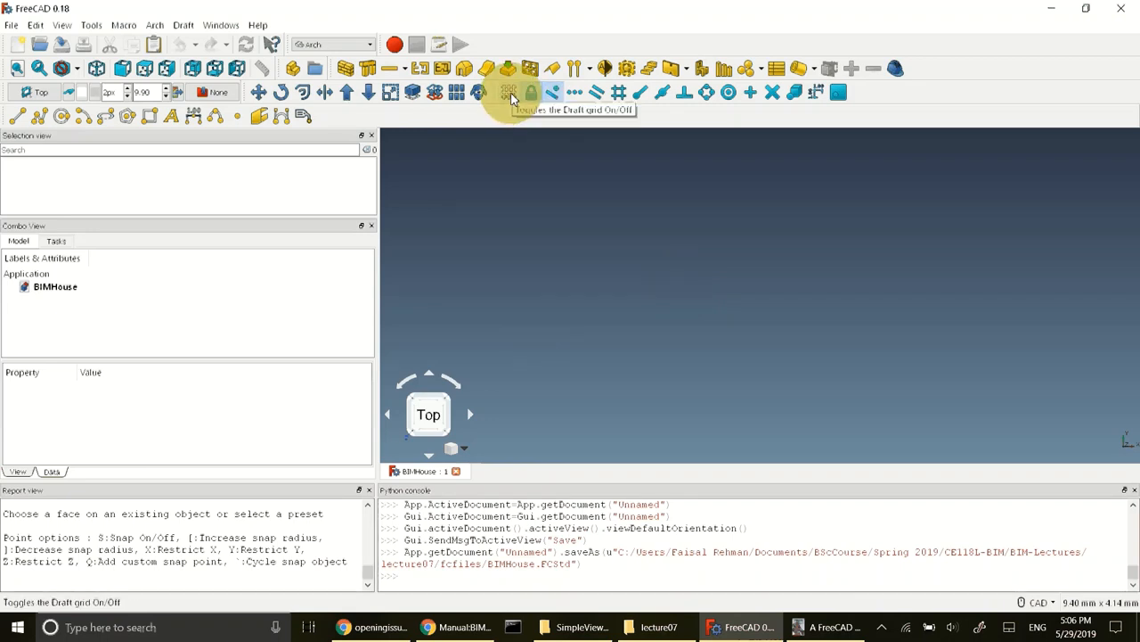
Turn on the Draft grid and grid snapping in the empty BIMHouse workspace.
click(509, 91)
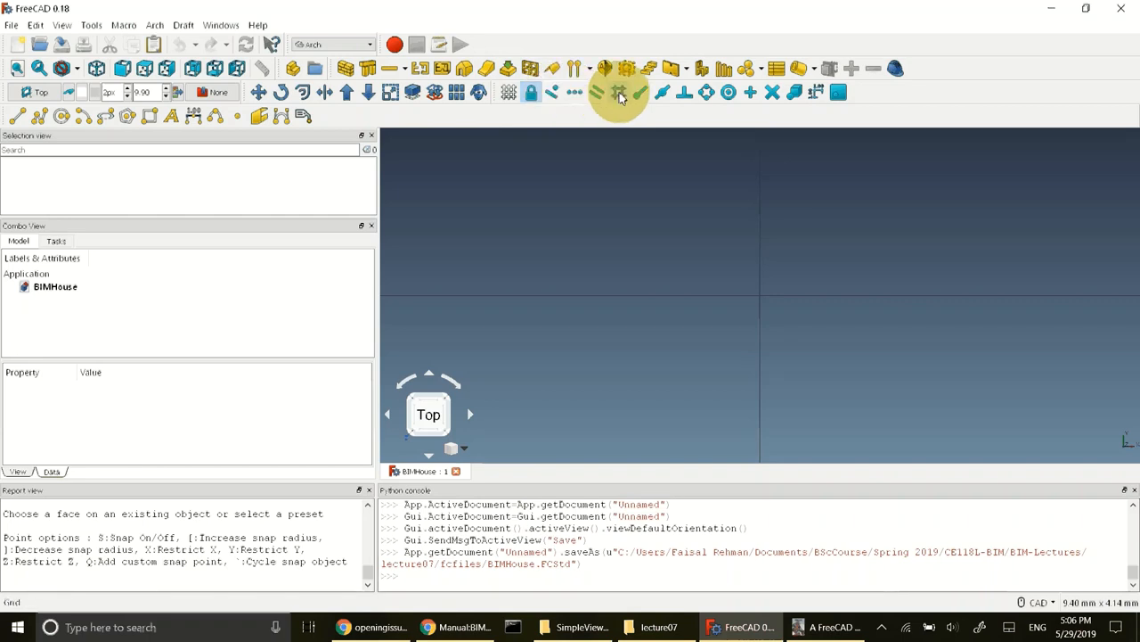
mouse_move(618, 91)
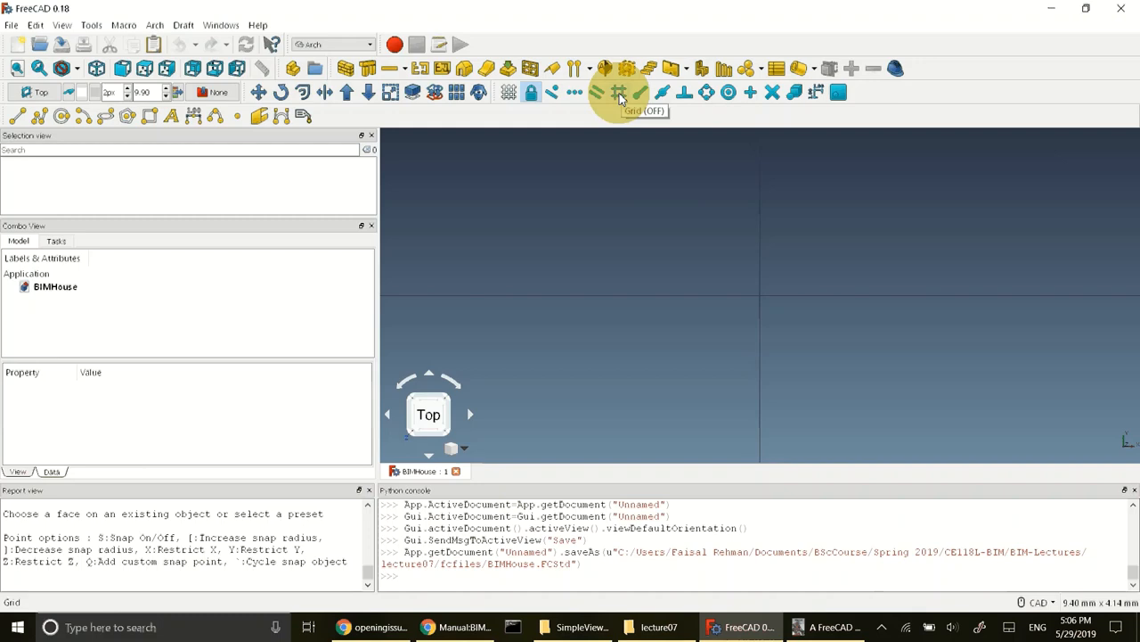
click(619, 92)
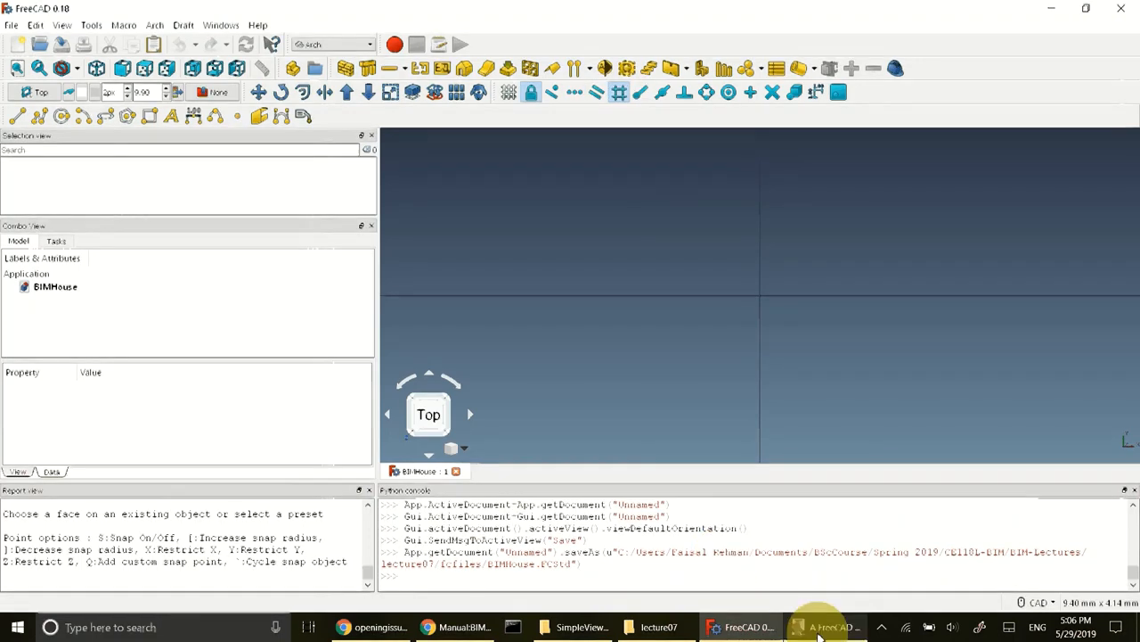
Scroll the manual to the four base-line coordinates and rectangle picture.
click(824, 627)
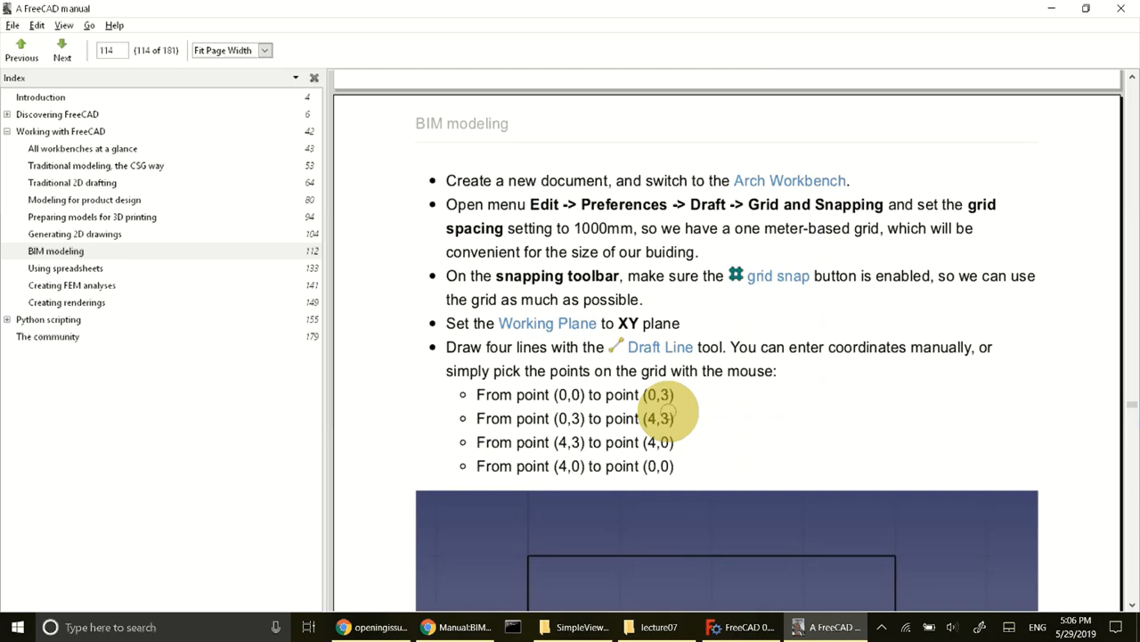
scroll(down, 3)
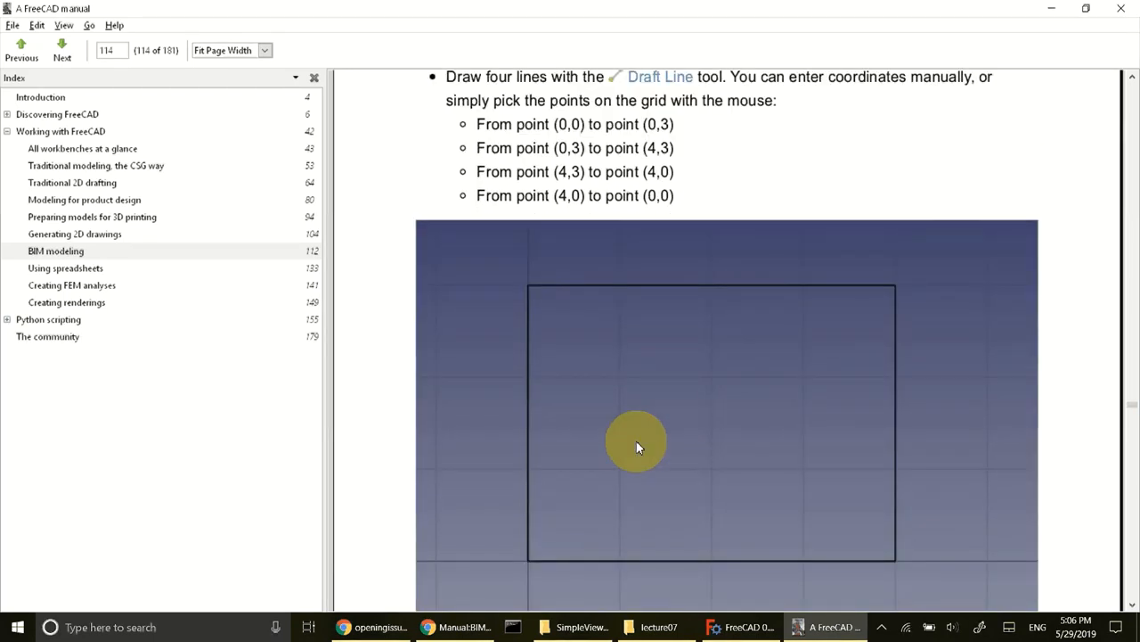
mouse_move(544, 314)
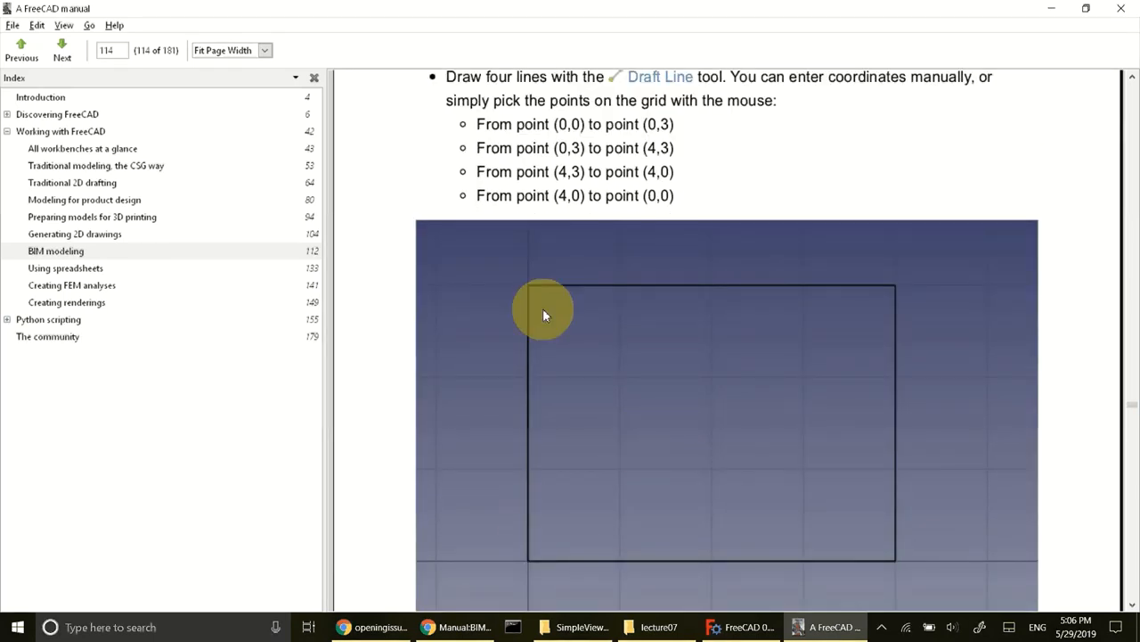
mouse_move(897, 525)
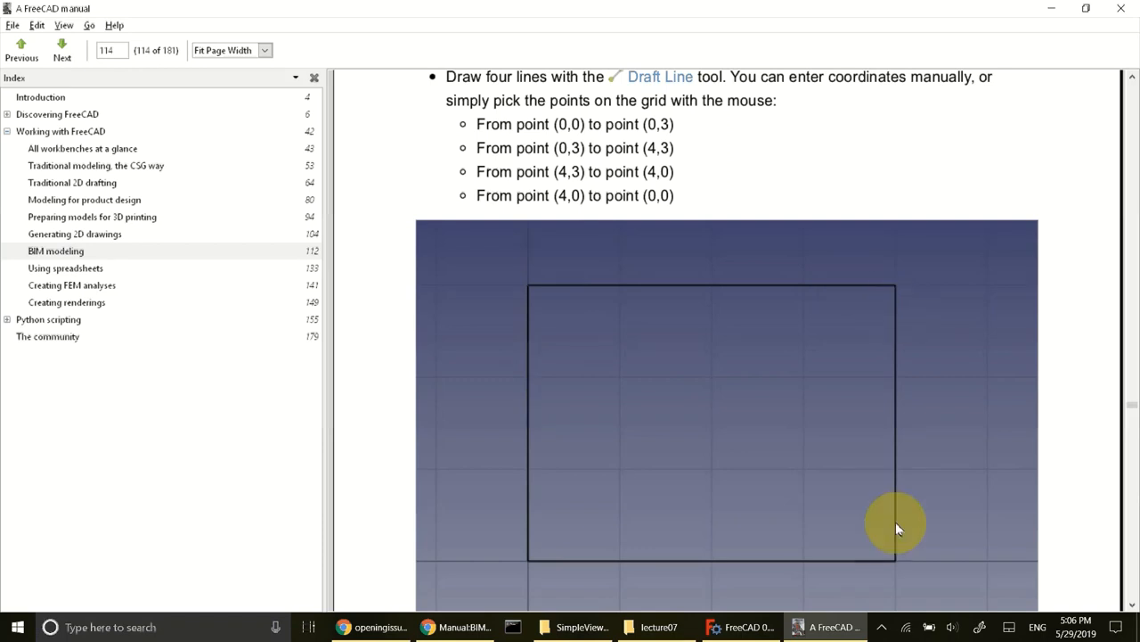
mouse_move(537, 563)
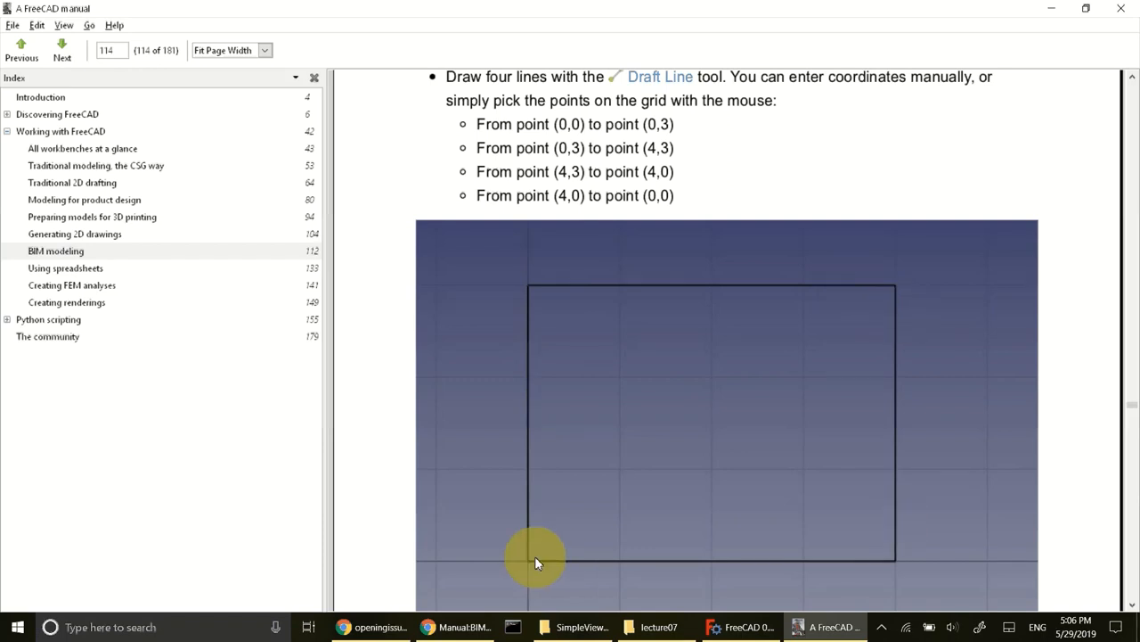
mouse_move(655, 294)
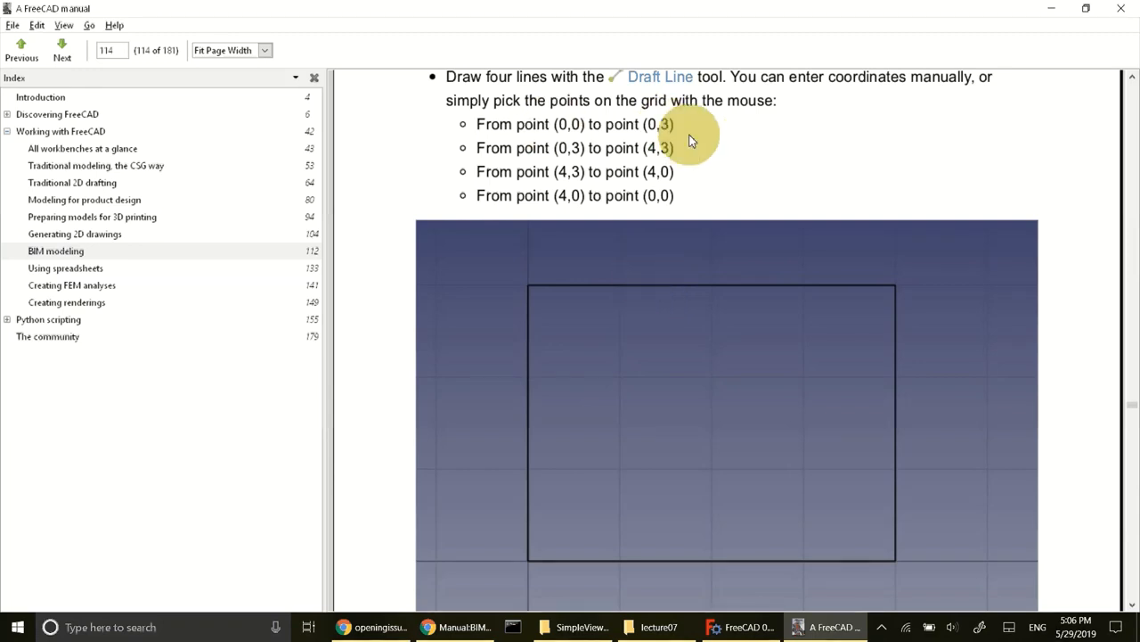
mouse_move(730, 316)
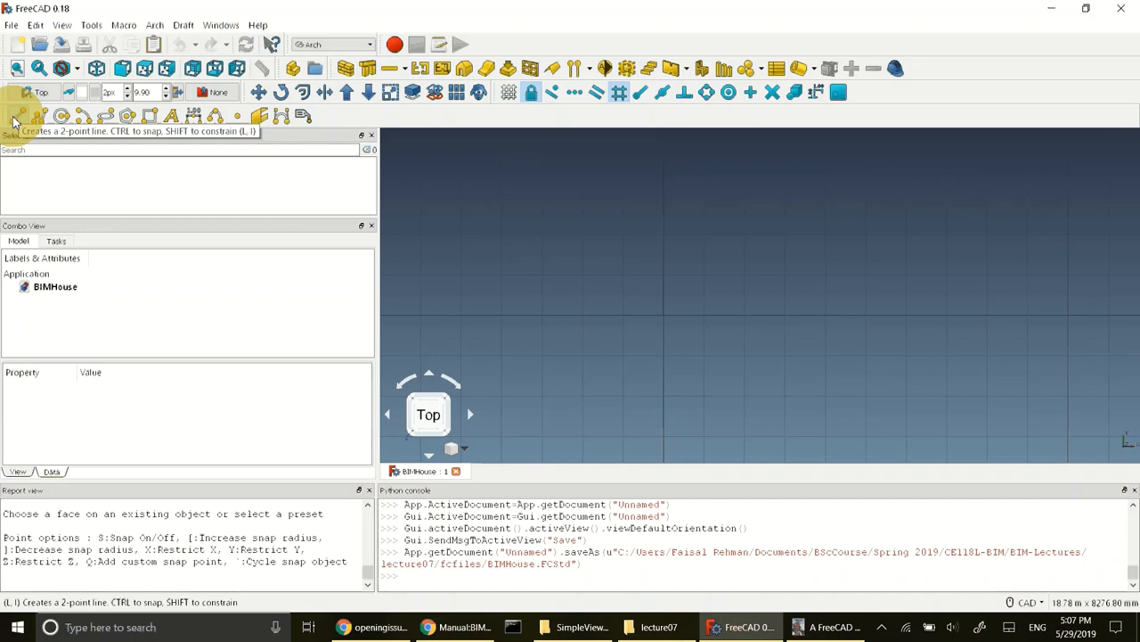
Look over the Arch menu's wall options, then open the Draft menu's drawing tools.
click(154, 25)
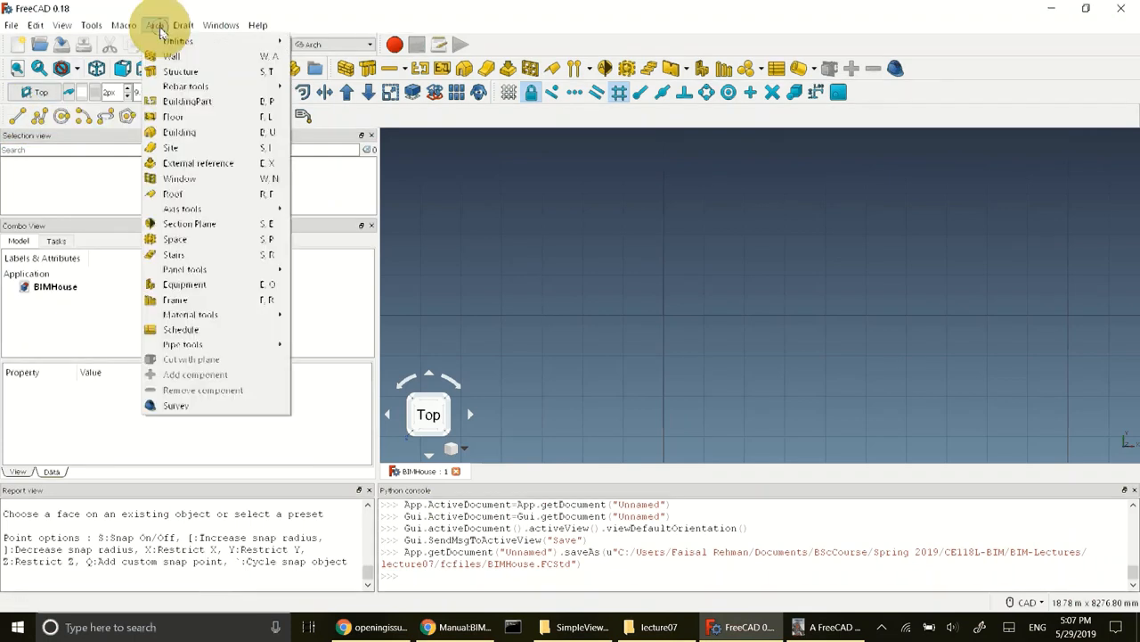
mouse_move(178, 41)
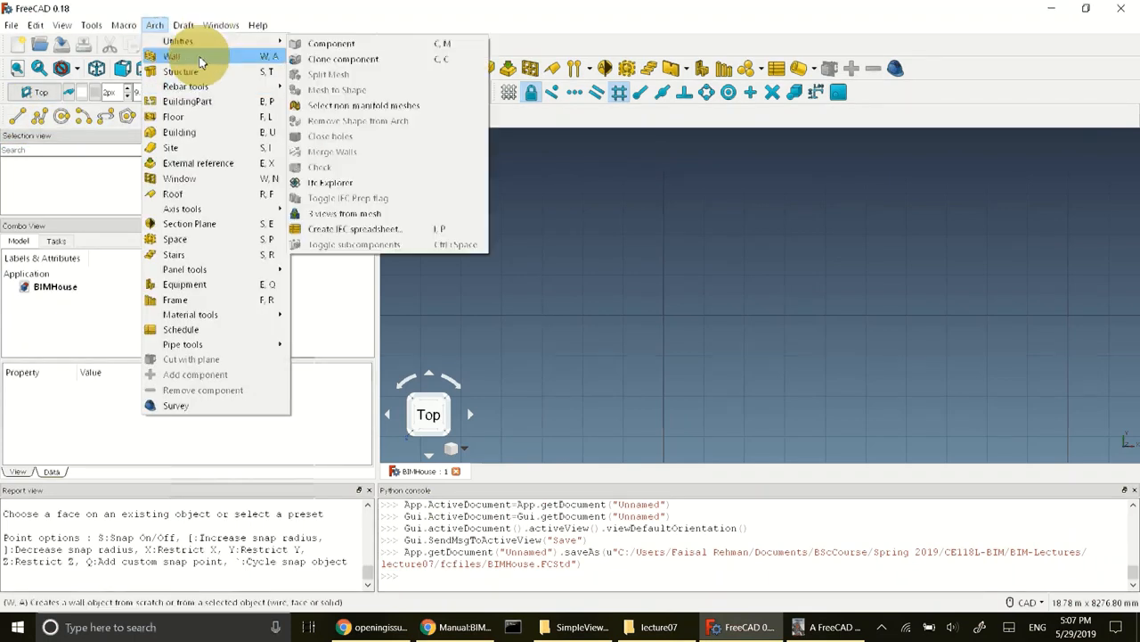
click(183, 24)
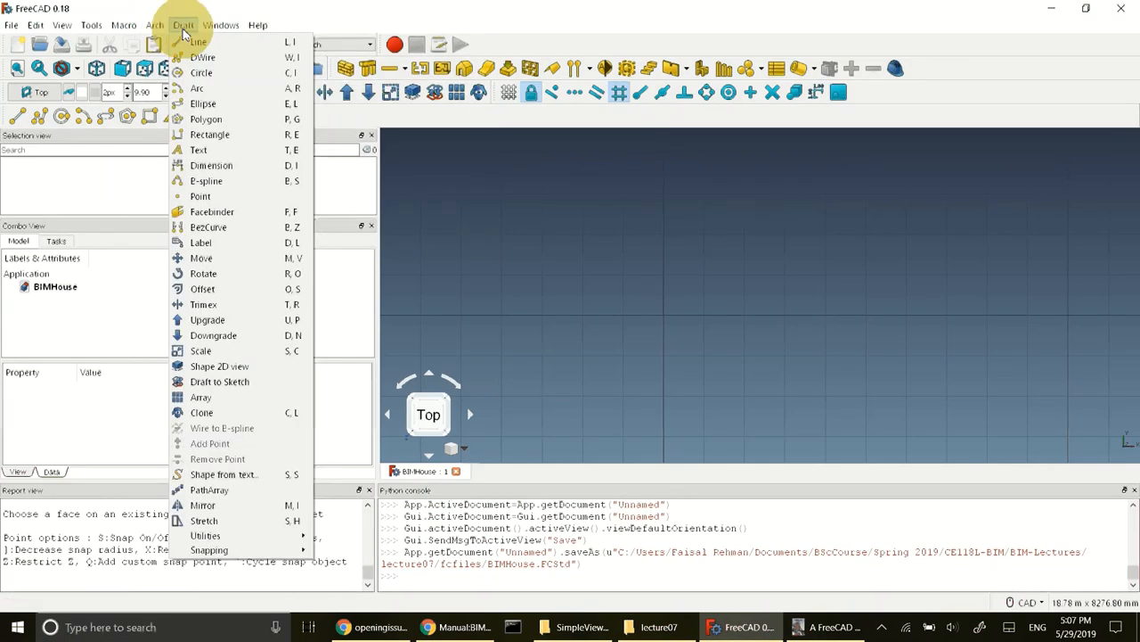
mouse_move(198, 41)
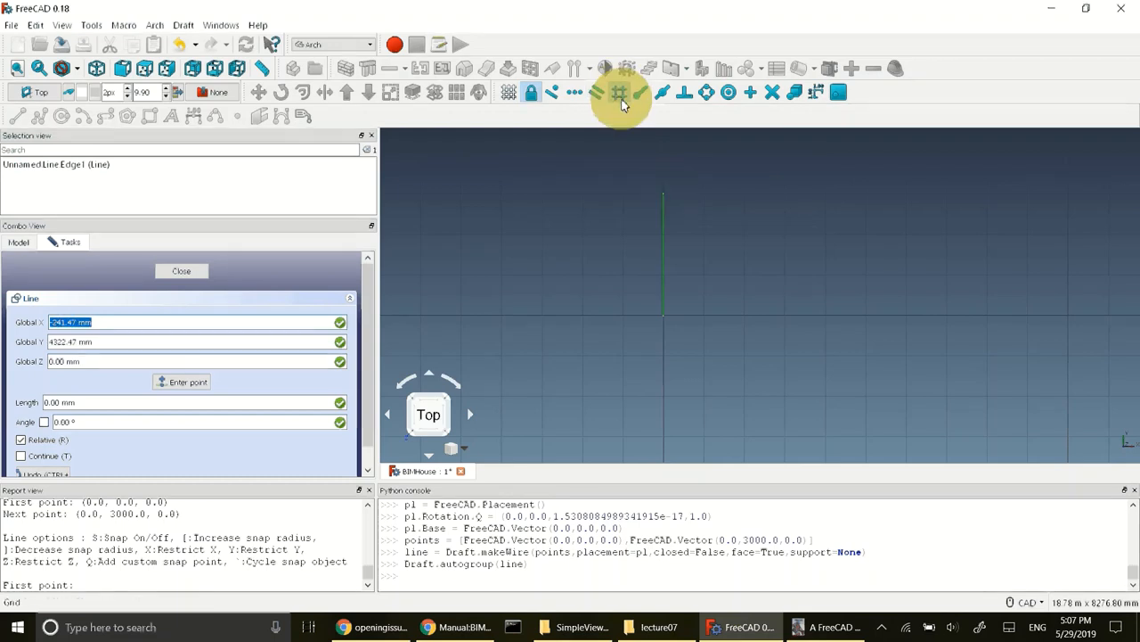
mouse_move(639, 95)
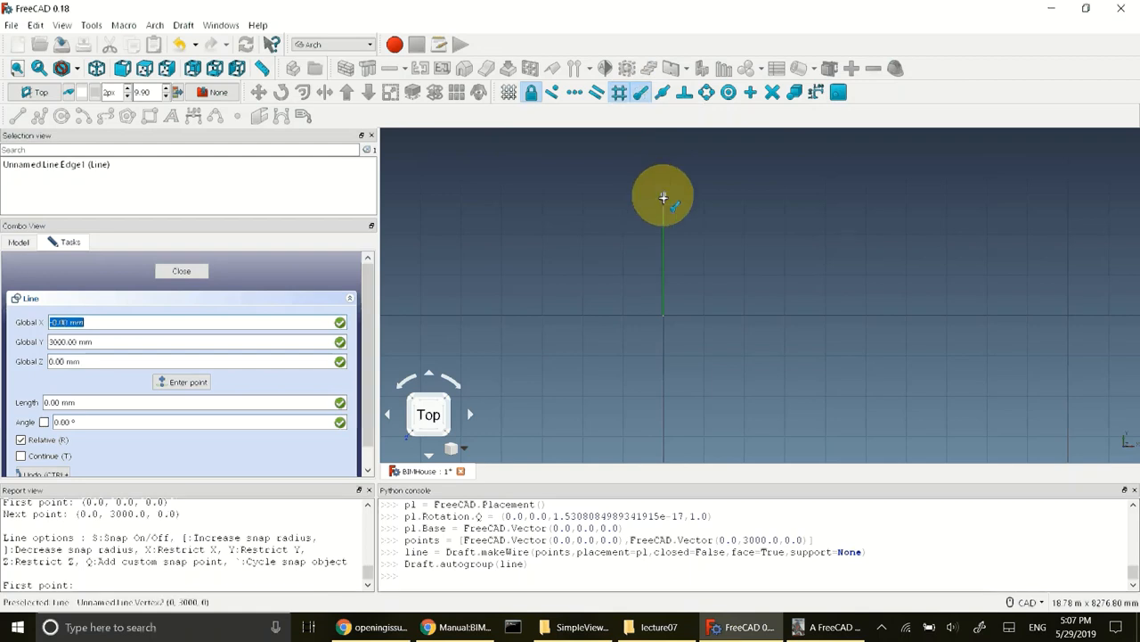
mouse_move(784, 220)
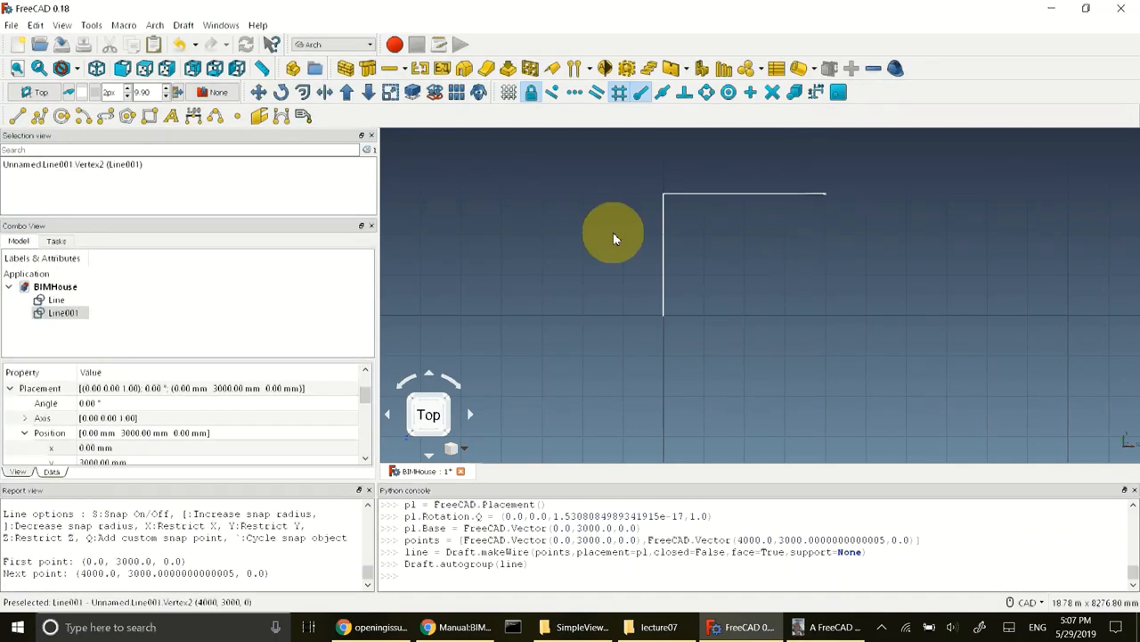
mouse_move(823, 325)
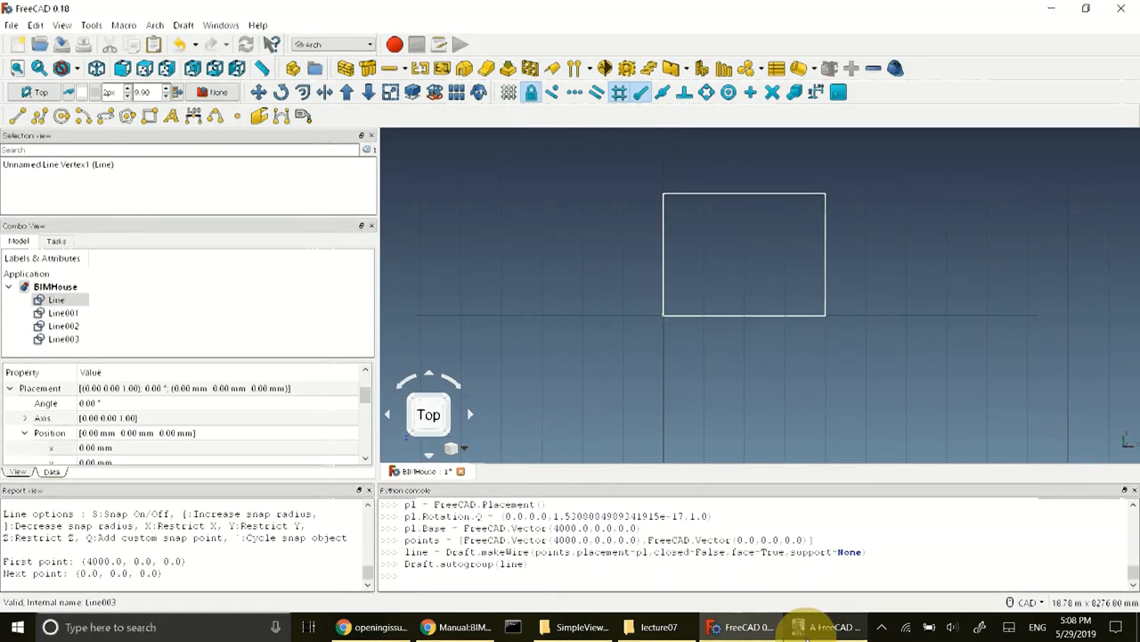
Switch to the FreeCAD manual and scroll to the Arch Wall instructions (3 m, left alignment).
click(825, 627)
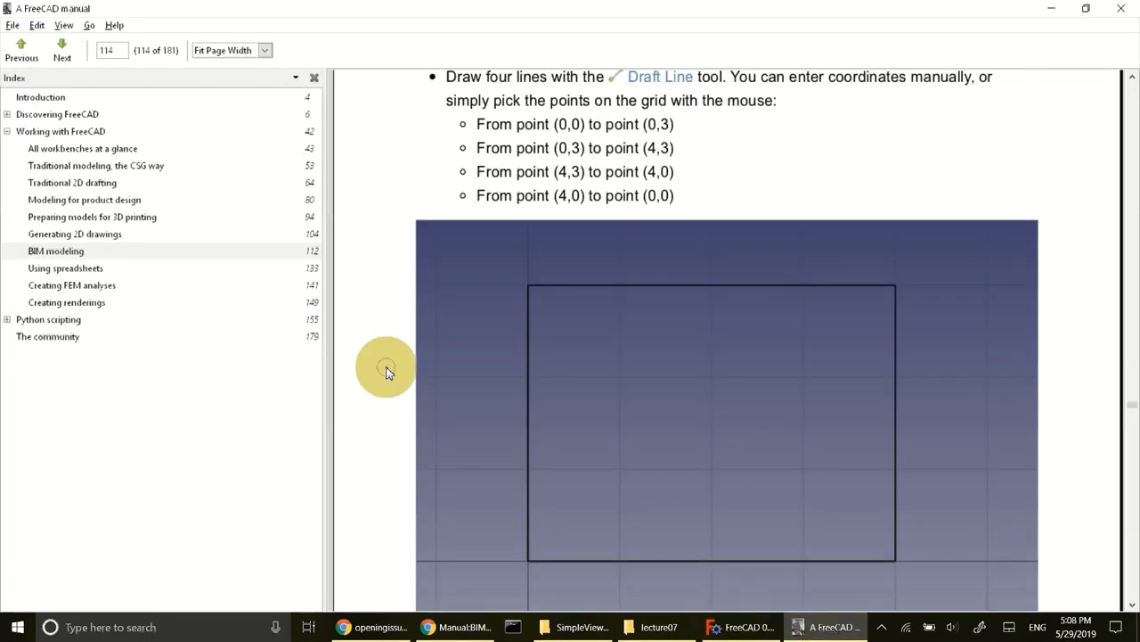
scroll(down, 3)
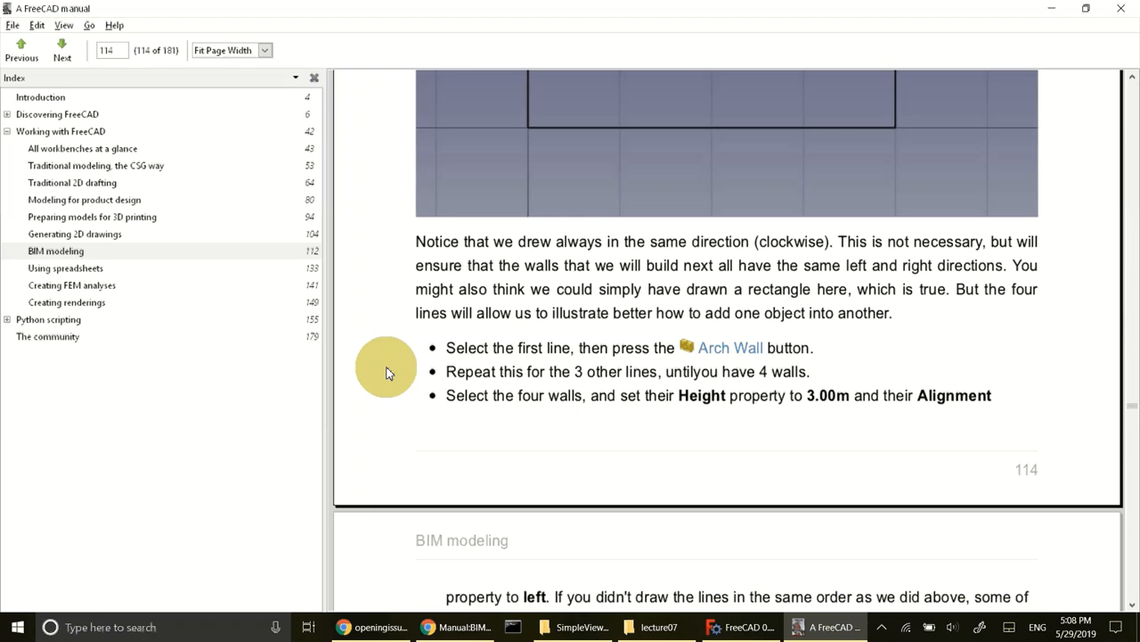
scroll(down, 3)
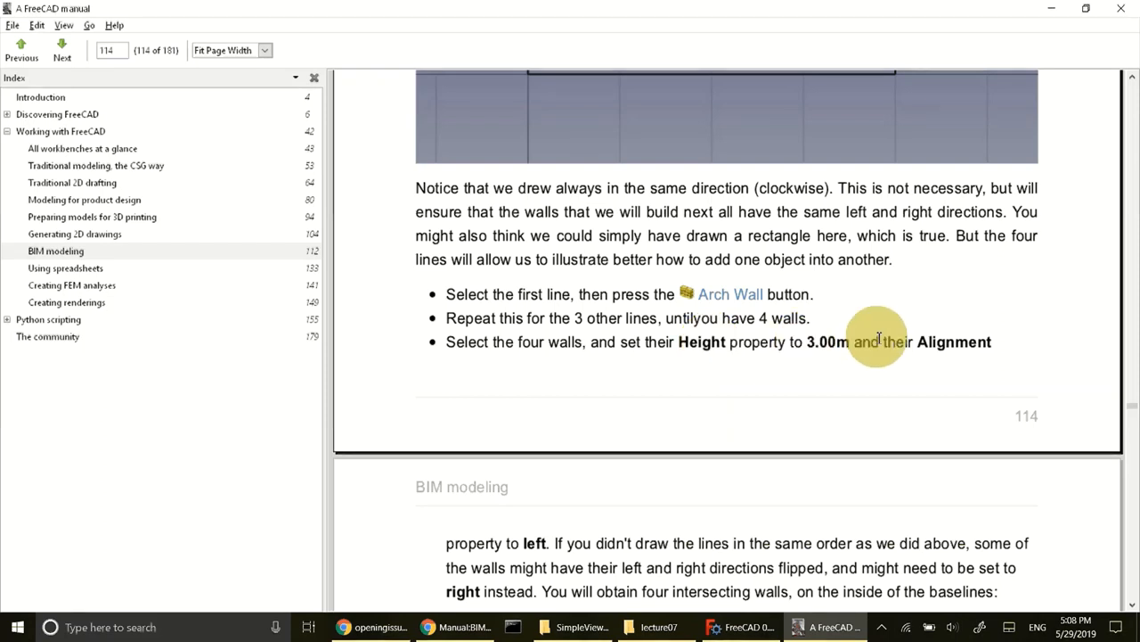
scroll(down, 3)
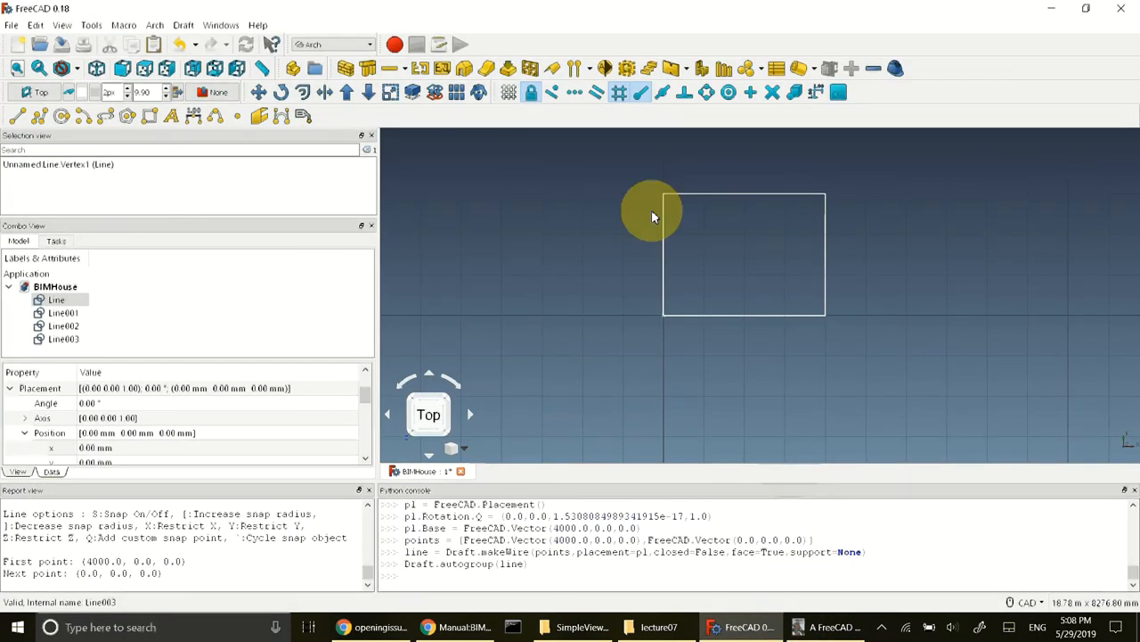
click(34, 25)
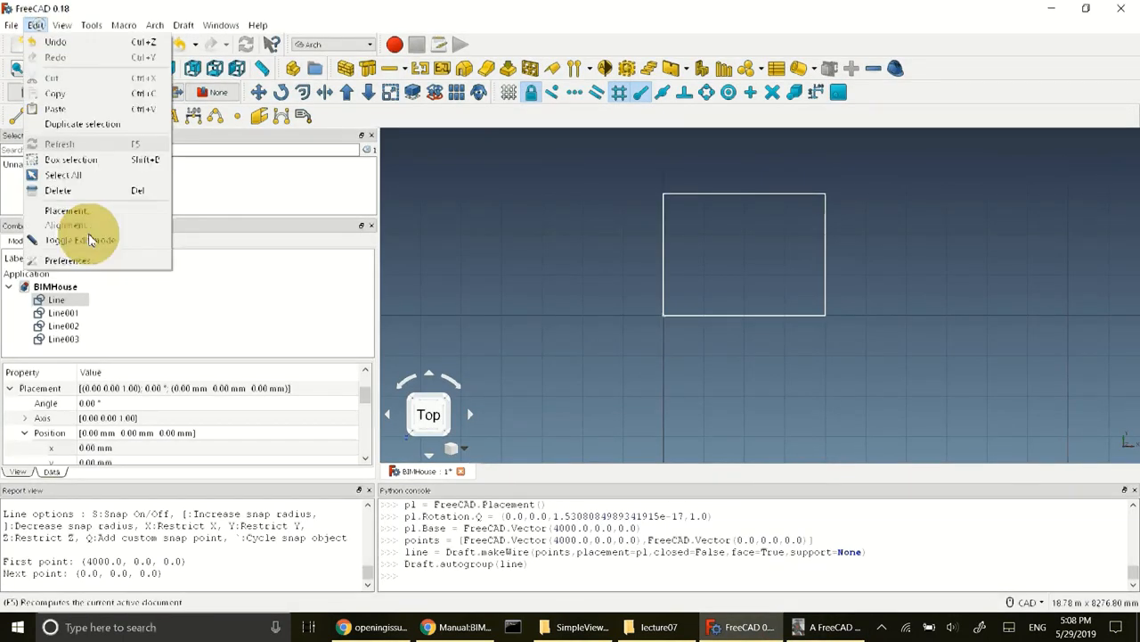
click(68, 260)
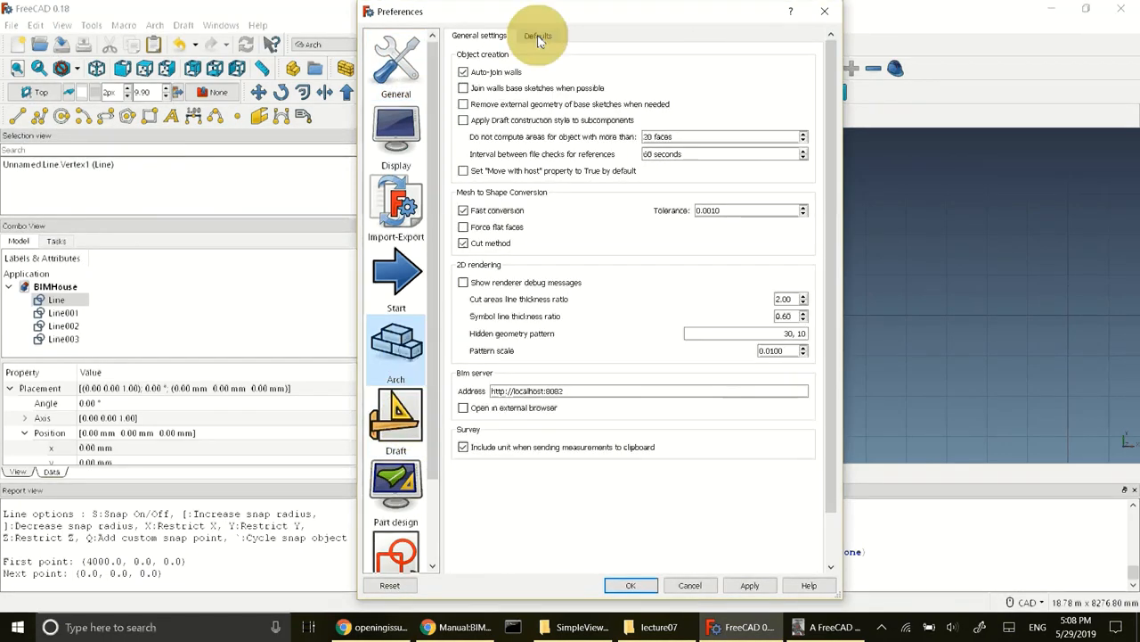
click(537, 36)
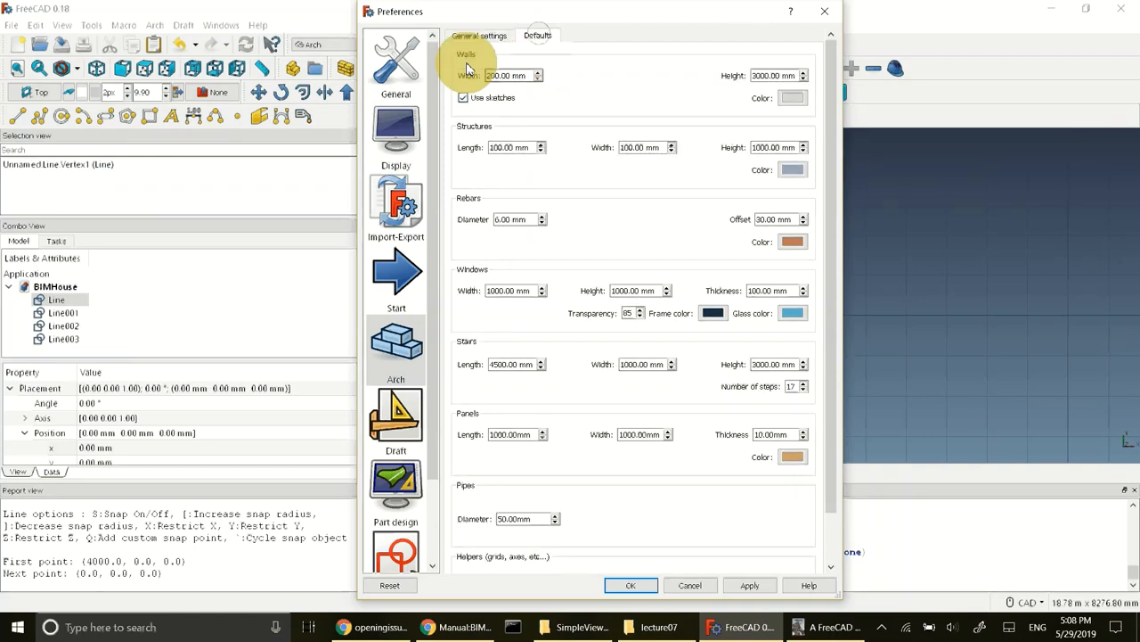
click(508, 75)
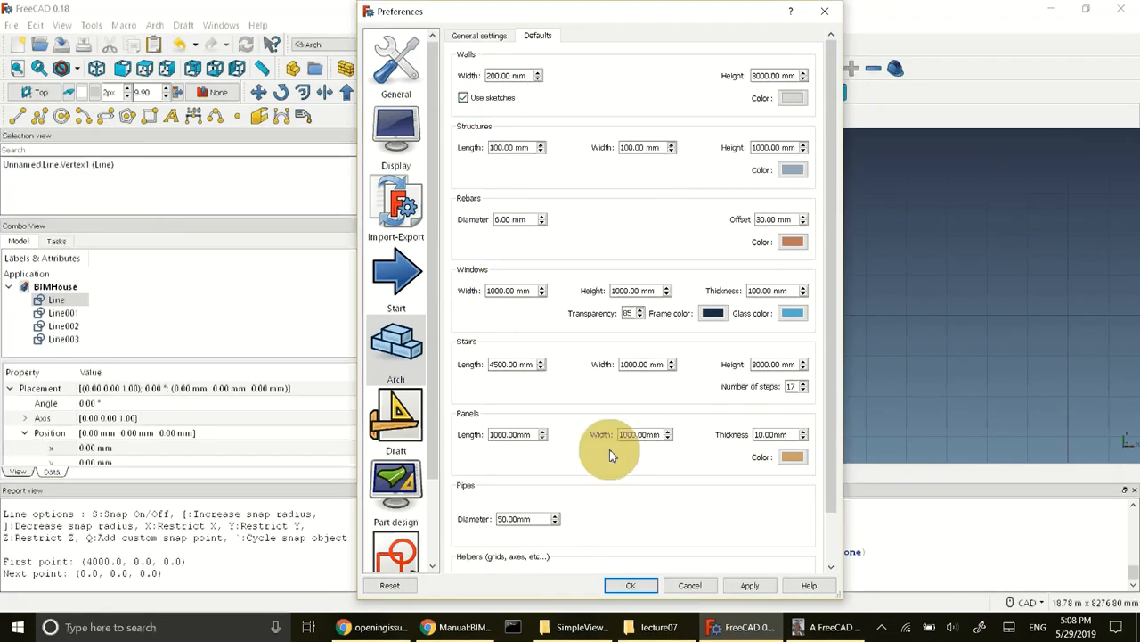
click(630, 586)
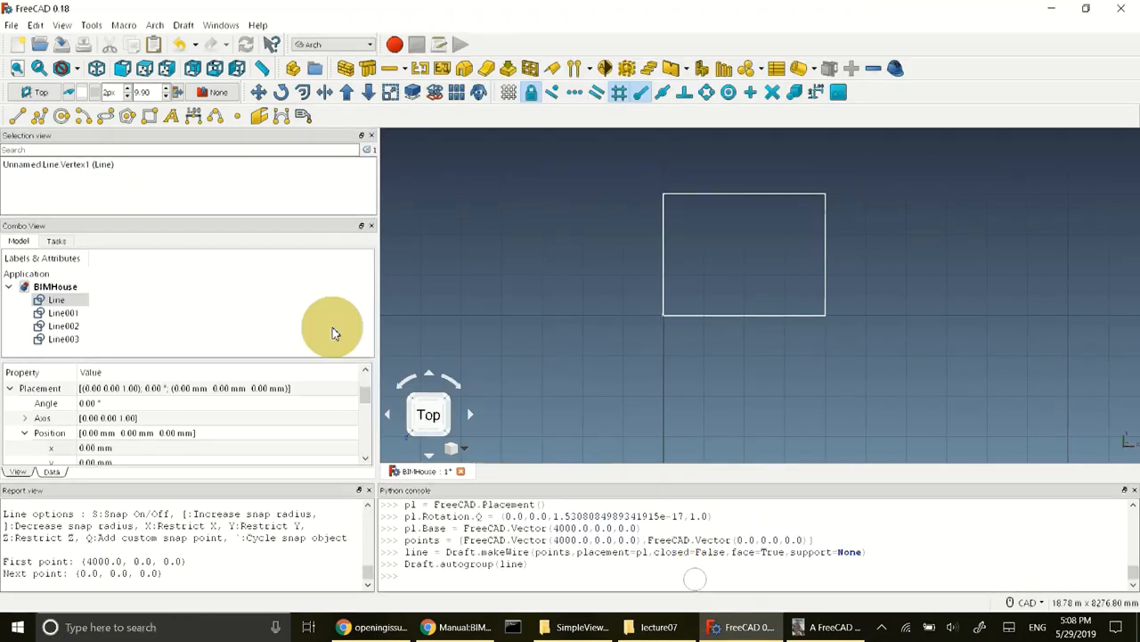
mouse_move(681, 193)
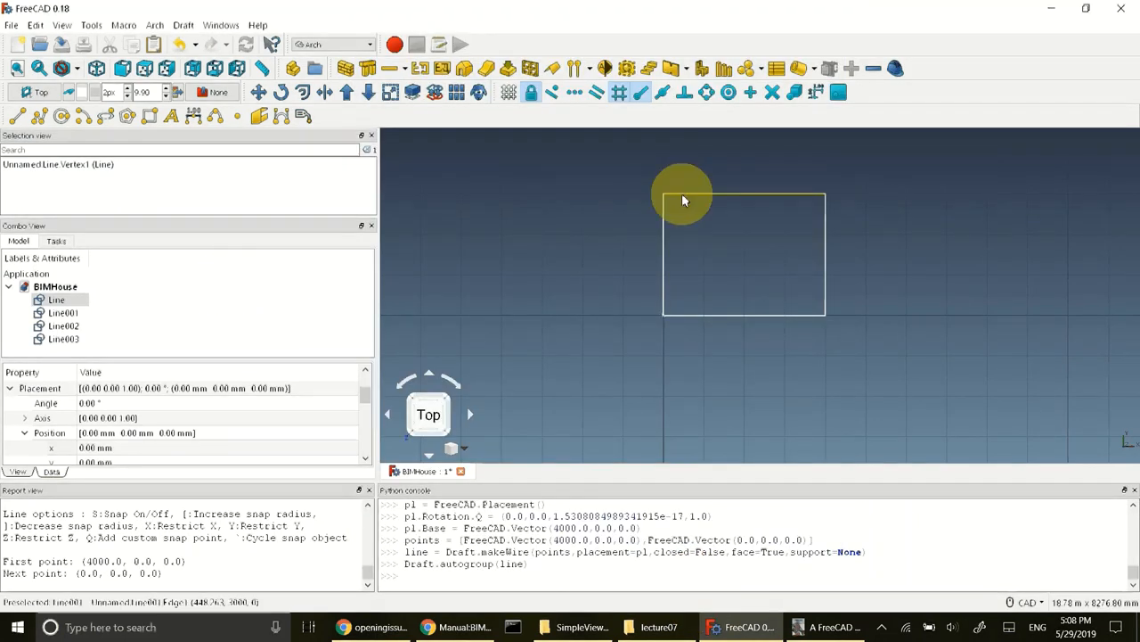
Convert Line, Line001, Line002 and Line003 into Arch walls Wall through Wall003.
click(56, 300)
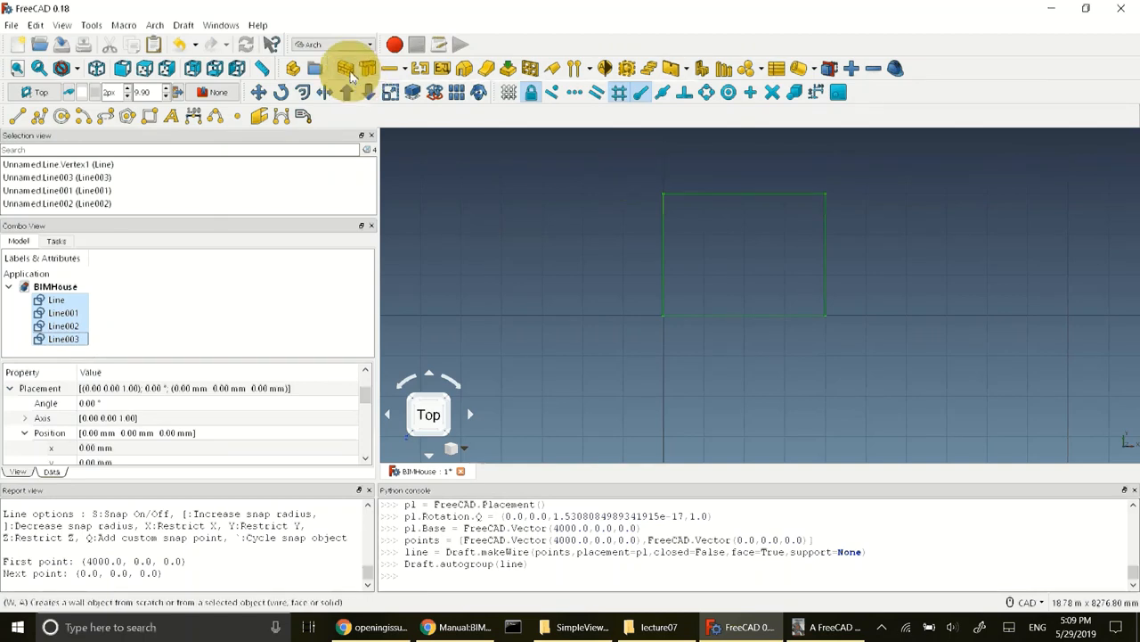
click(346, 68)
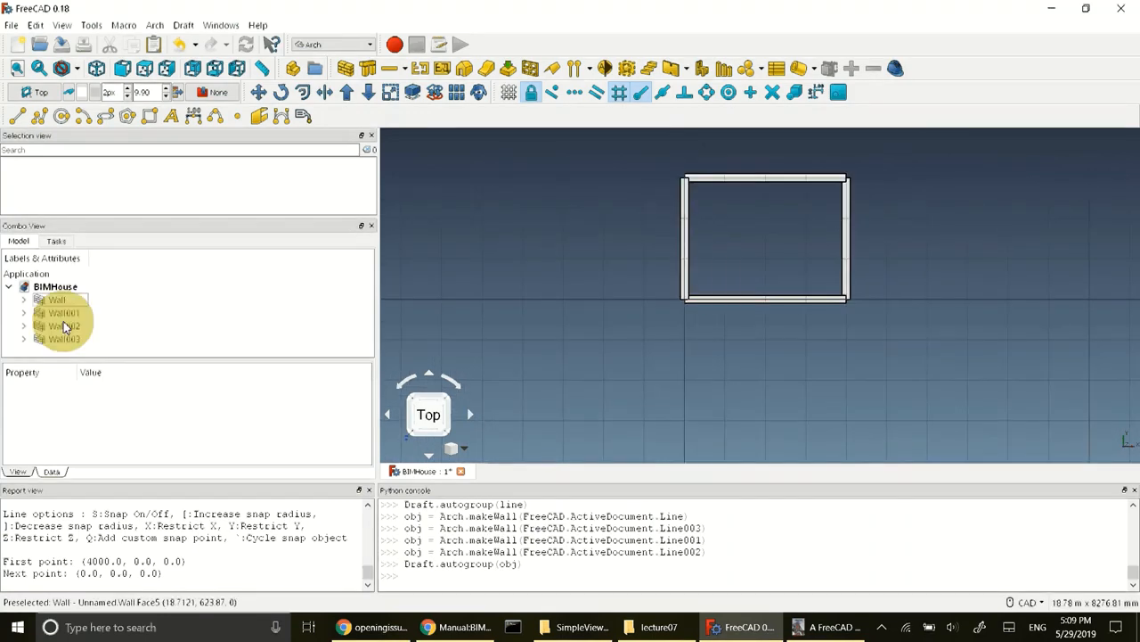
Select Wall through Wall003, set their Align property to Left, and recompute the document.
click(56, 299)
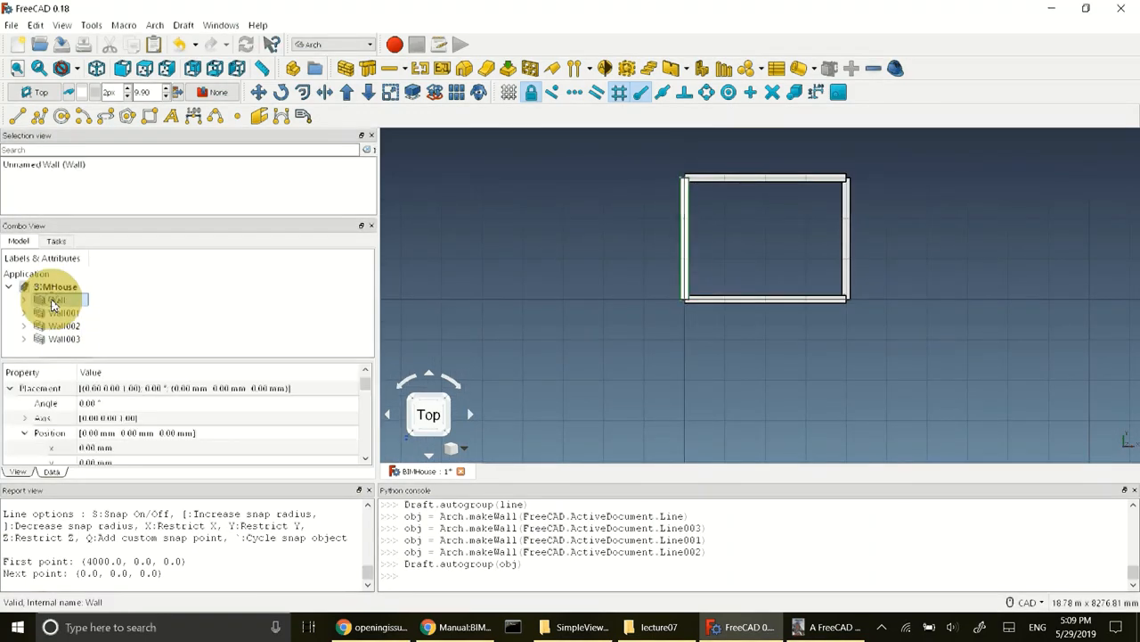
click(61, 338)
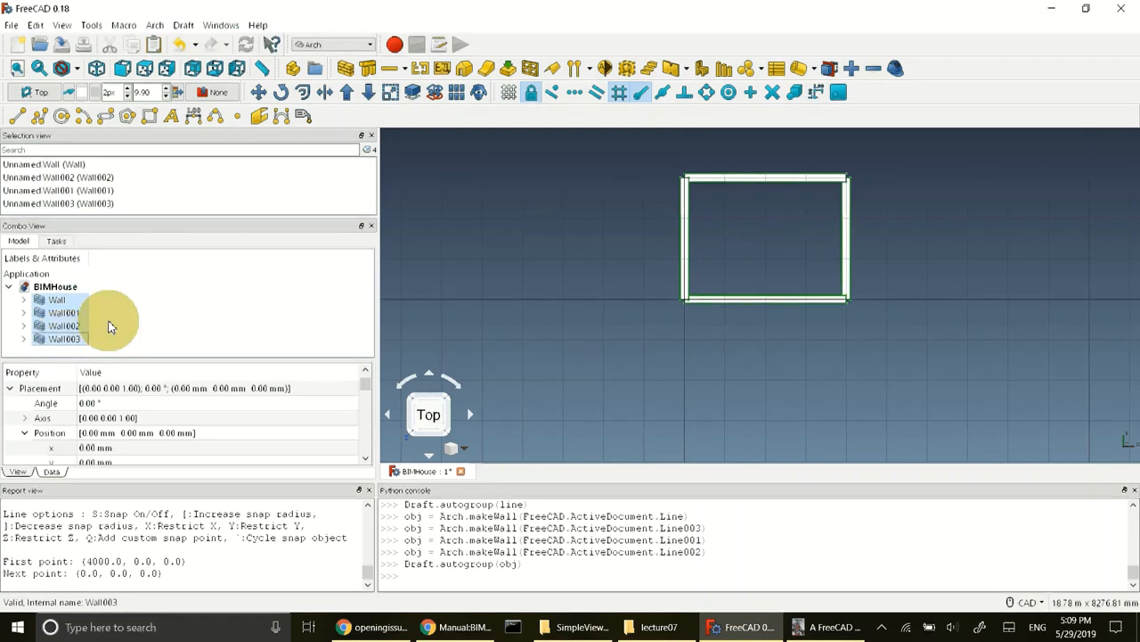
click(55, 299)
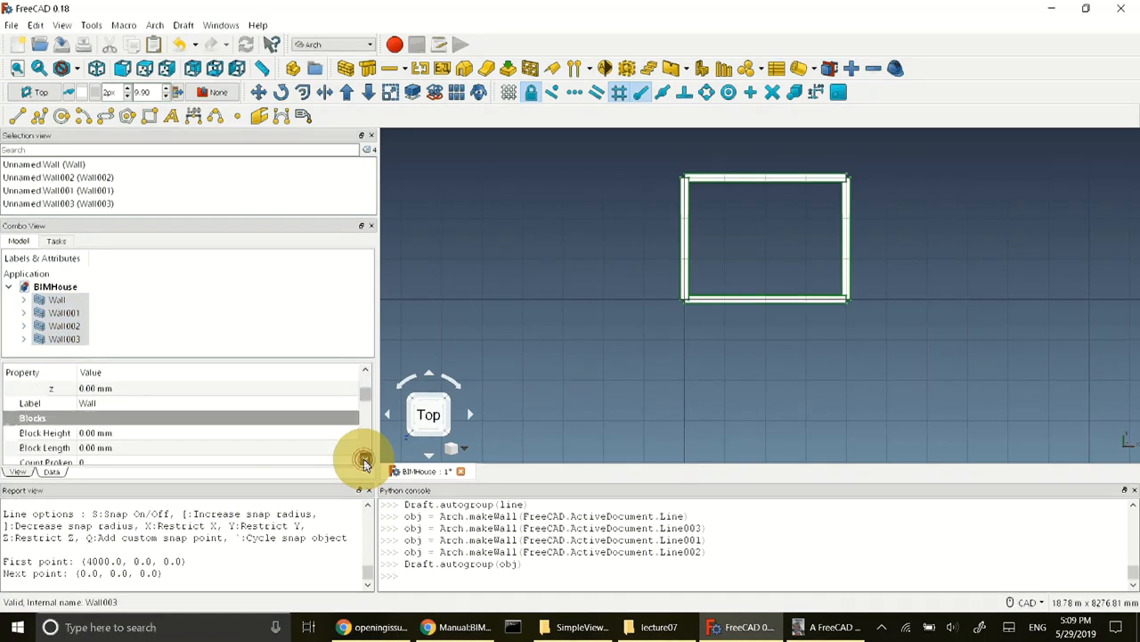
scroll(down, 3)
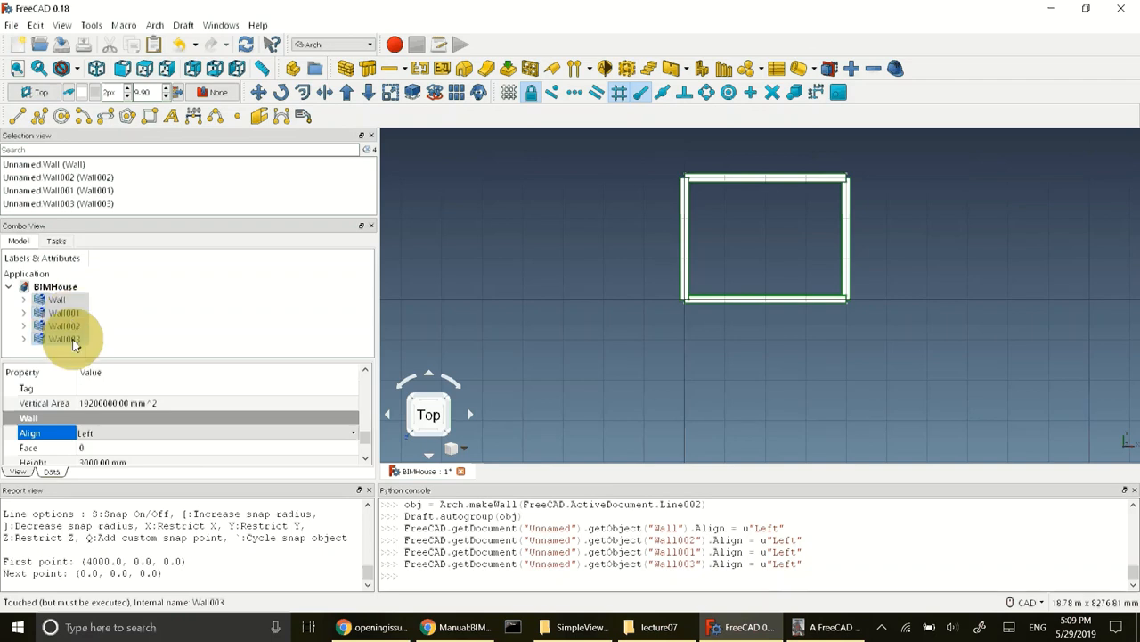
click(56, 299)
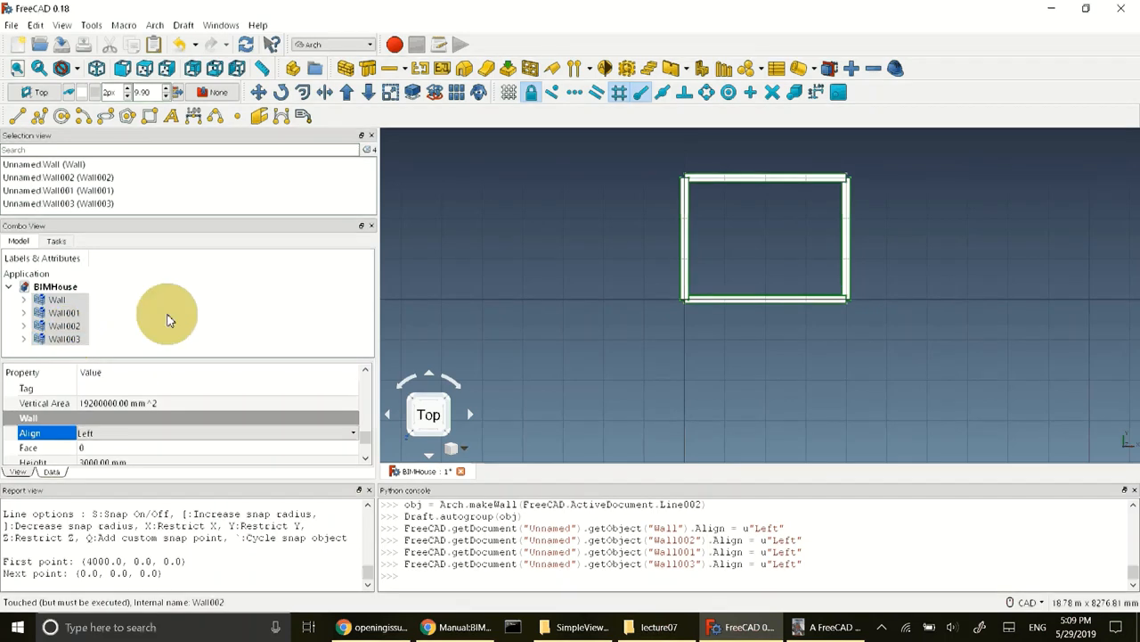
click(35, 24)
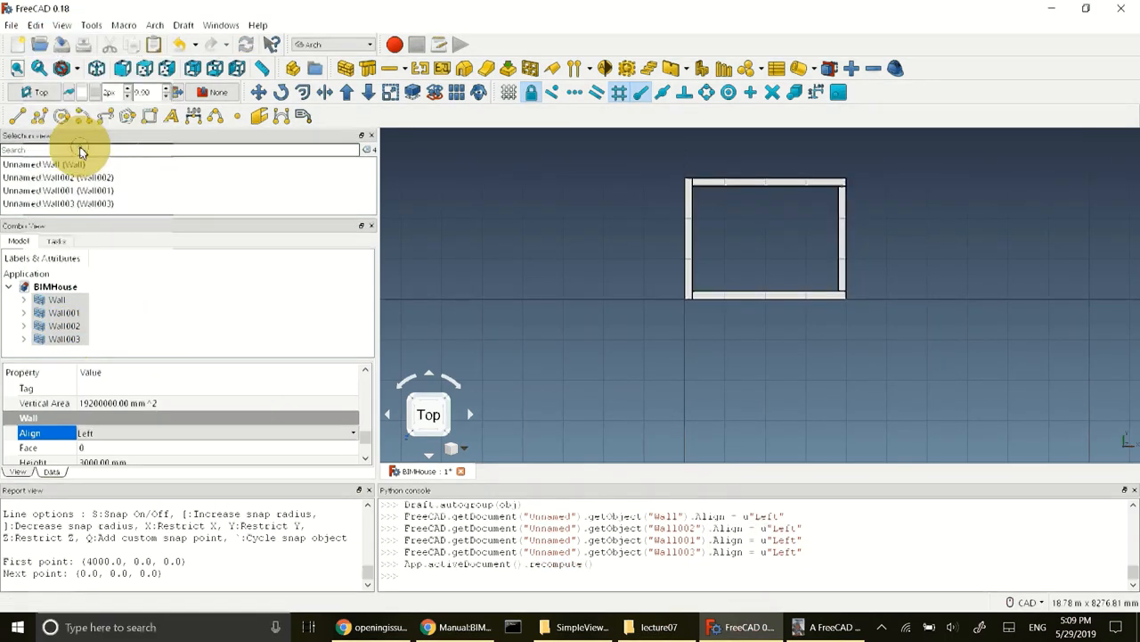
click(64, 326)
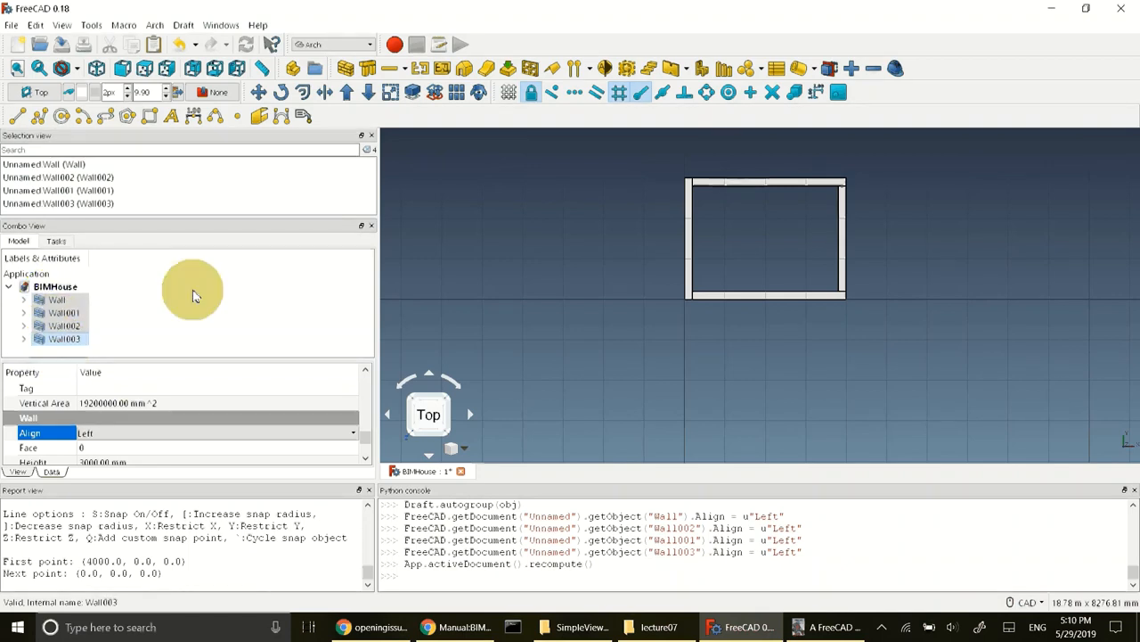
mouse_move(845, 241)
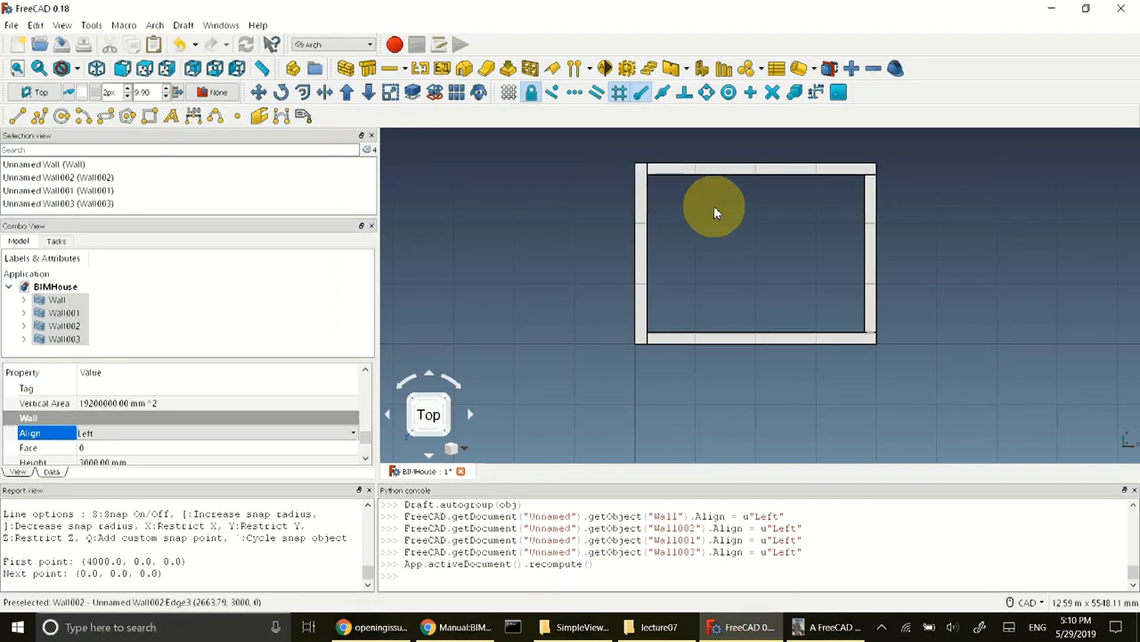
mouse_move(842, 283)
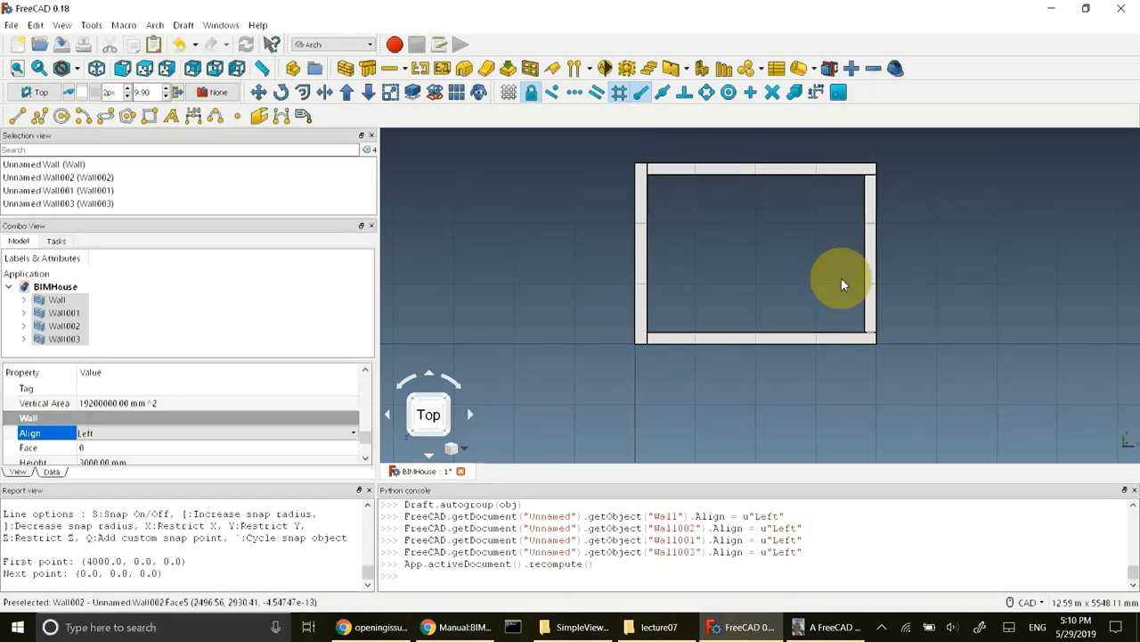
mouse_move(876, 256)
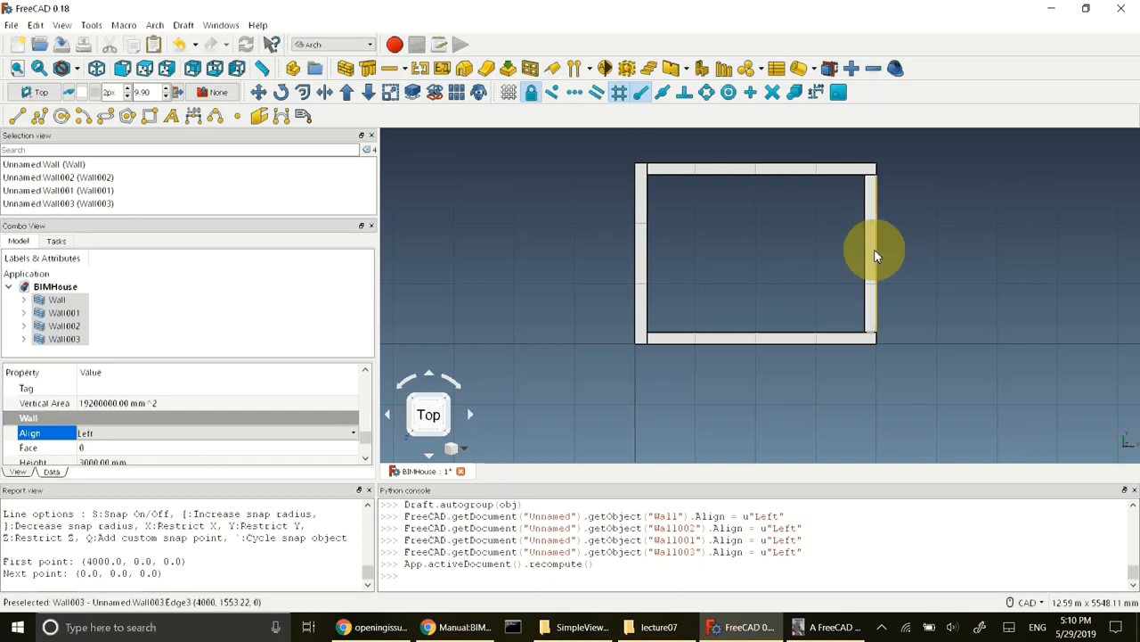
mouse_move(947, 288)
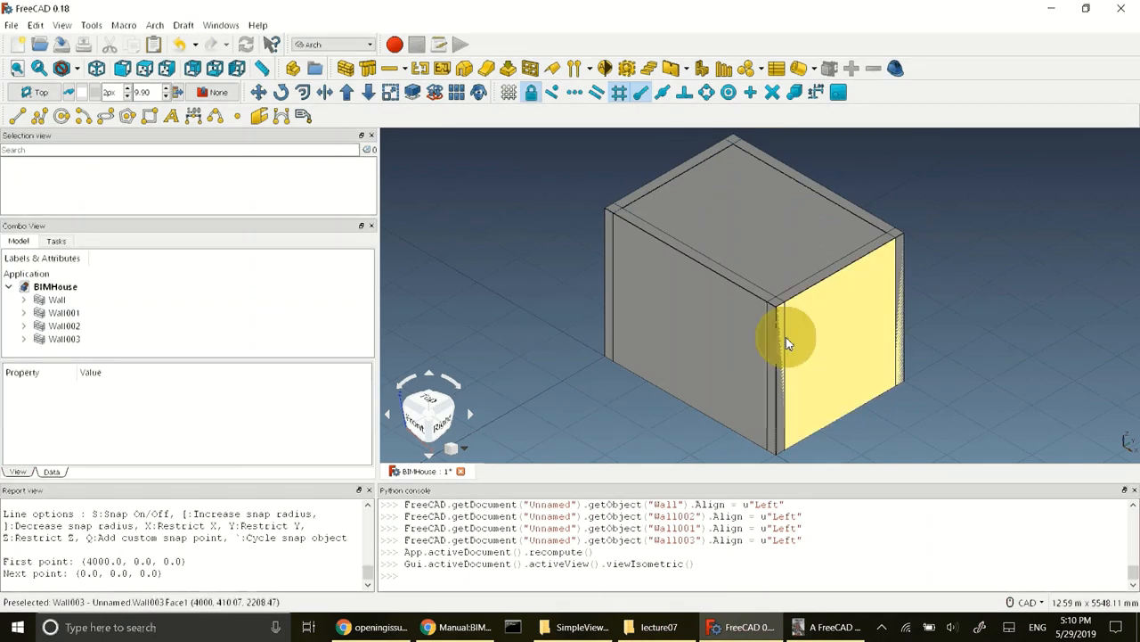
mouse_move(775, 134)
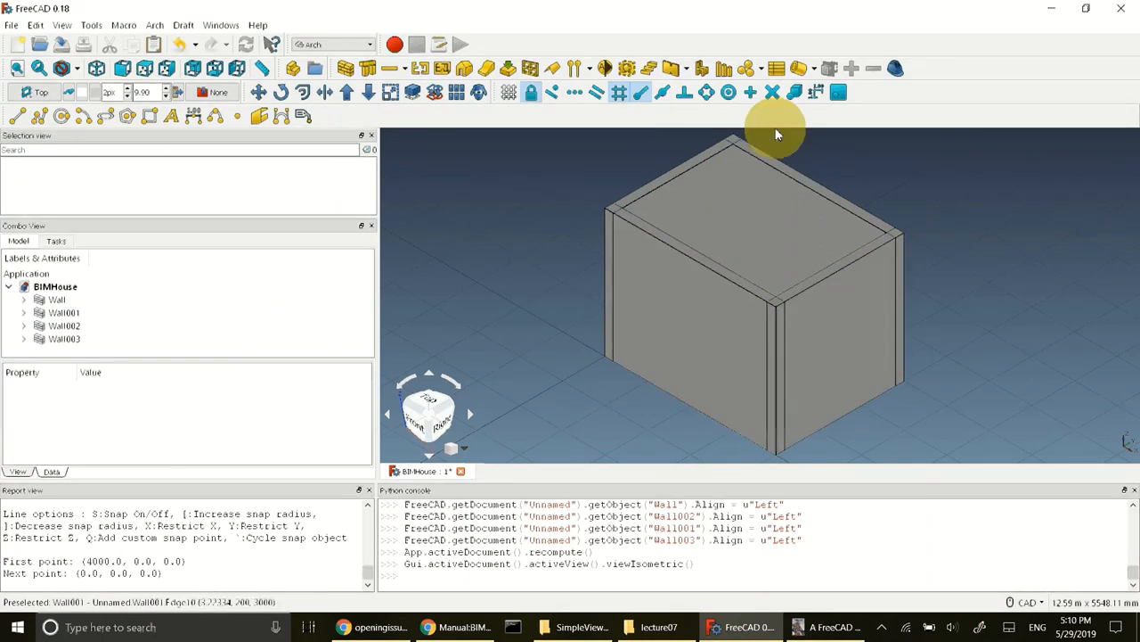
mouse_move(775, 337)
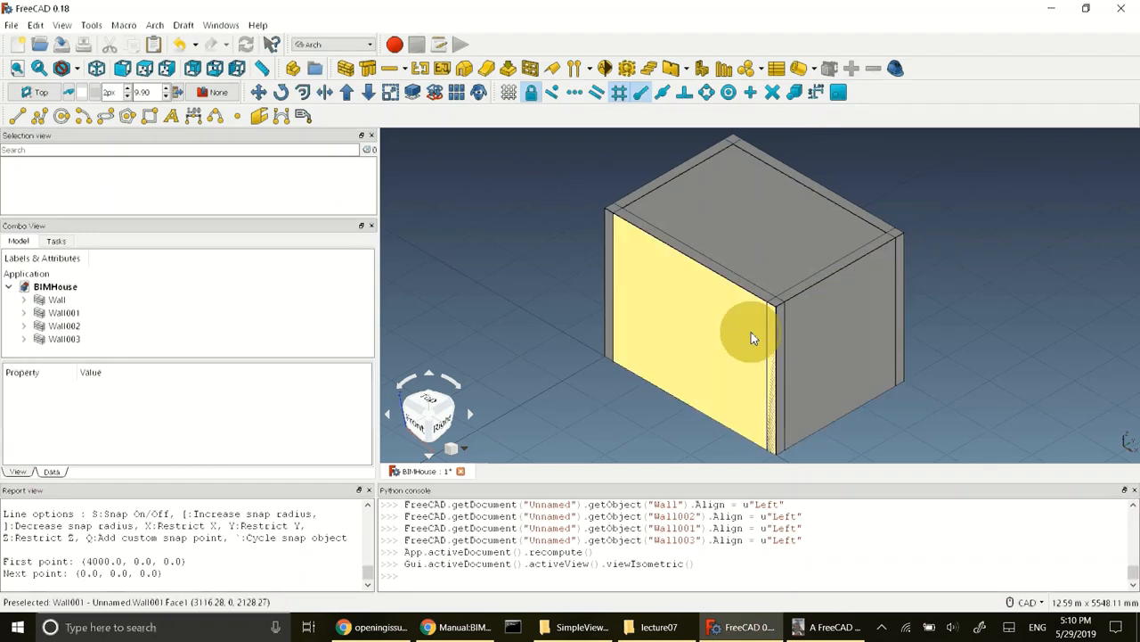
mouse_move(713, 344)
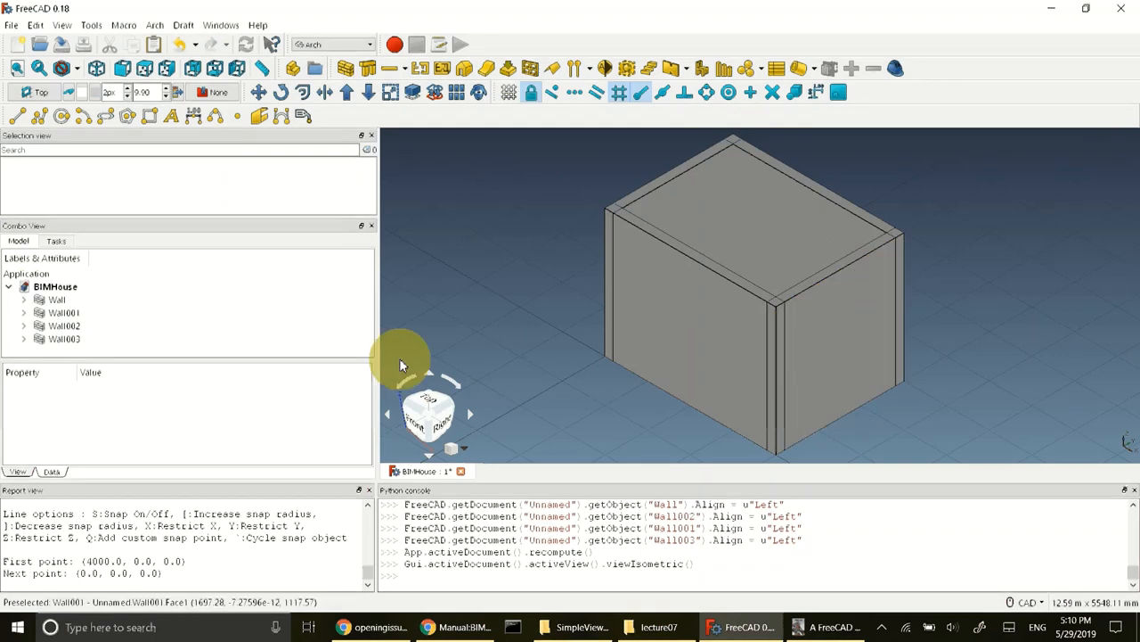
Select all four walls in the model tree for merging.
click(56, 300)
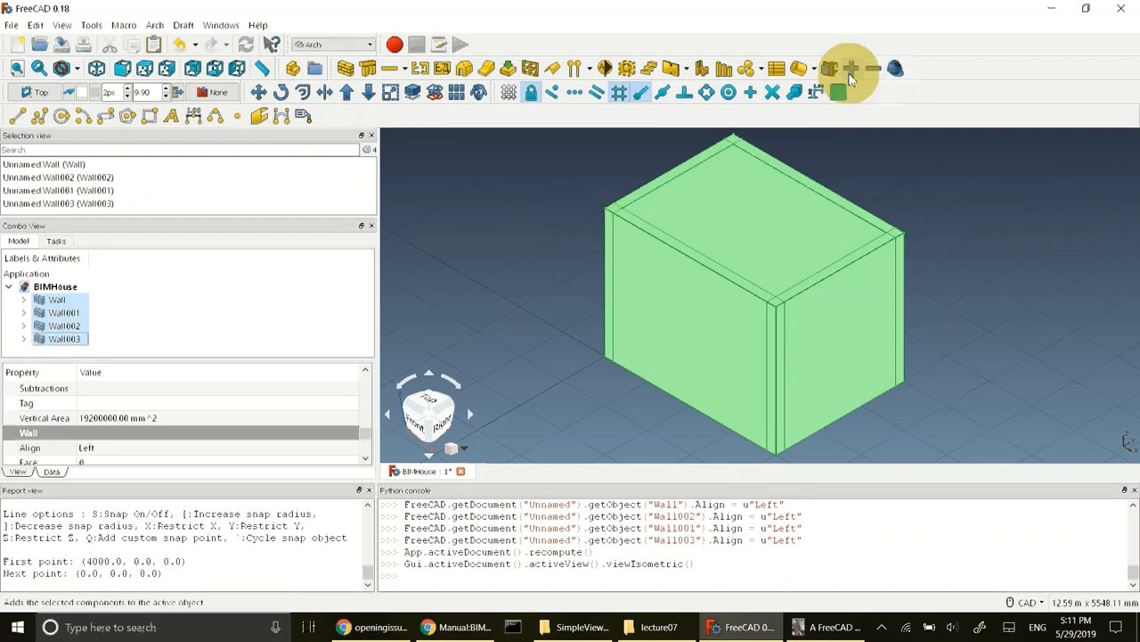
mouse_move(851, 69)
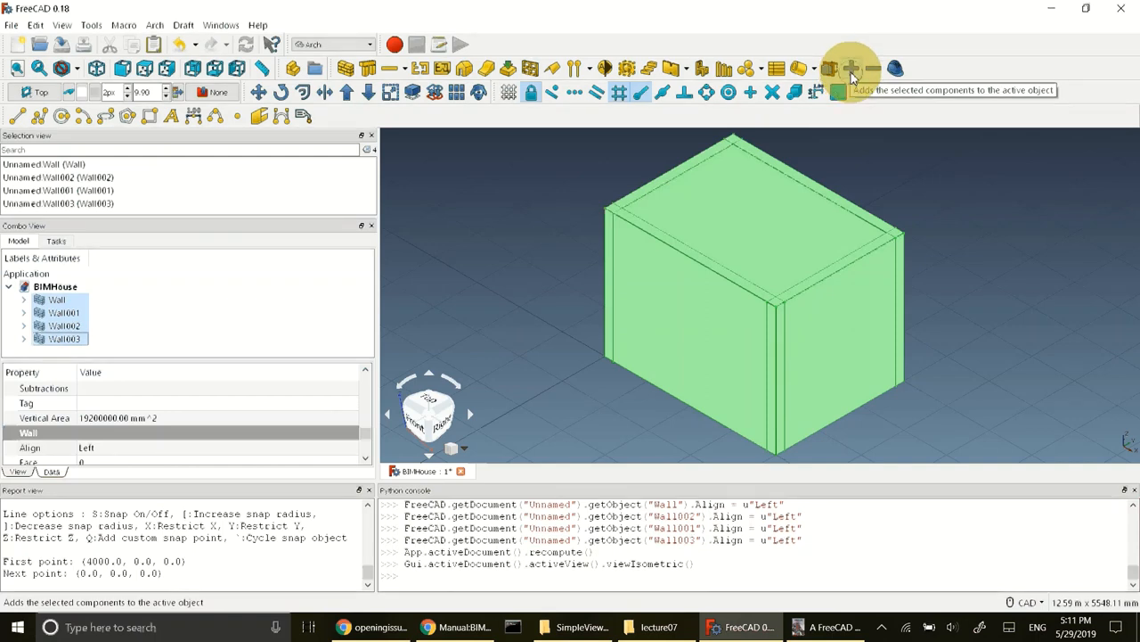
Add Wall, Wall001 and Wall002 as components of Wall003, then expand and inspect them.
click(851, 69)
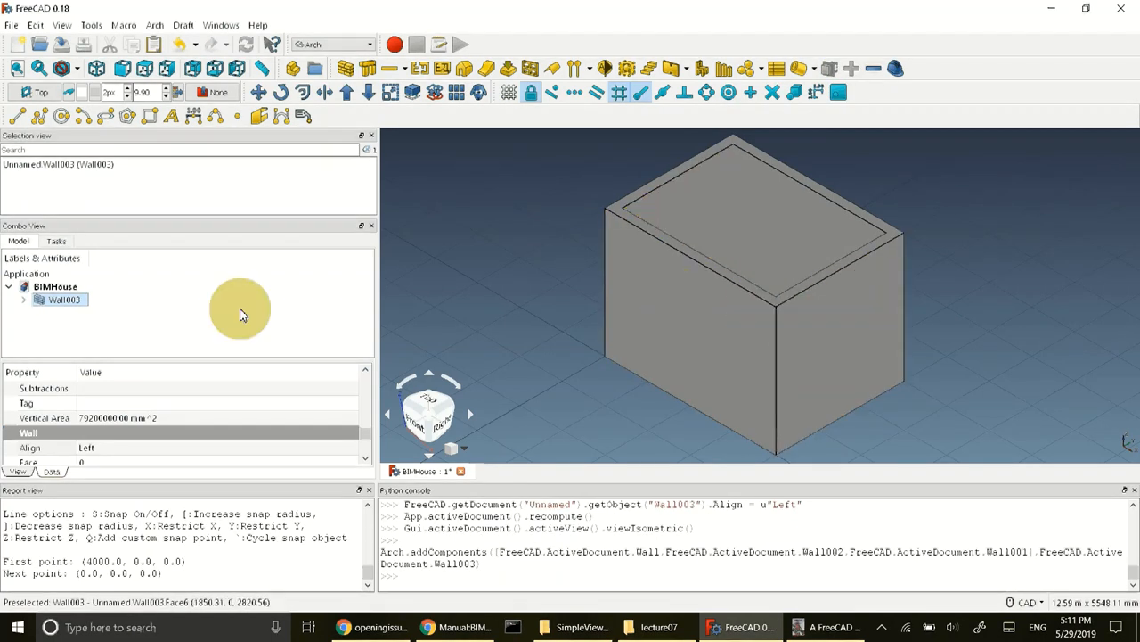
click(24, 300)
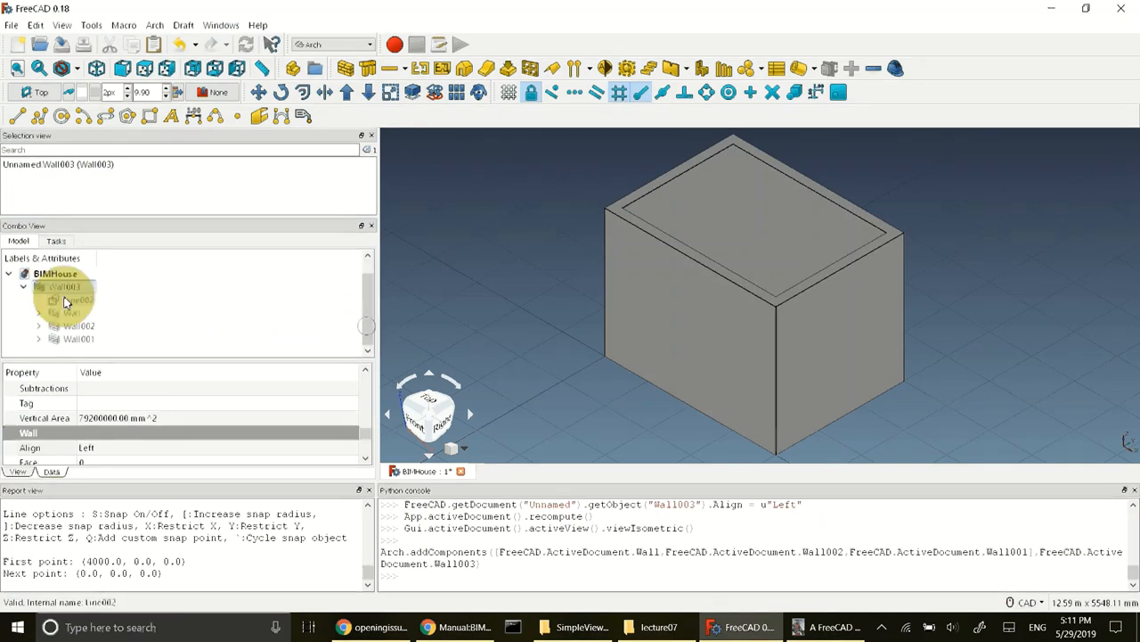
click(60, 286)
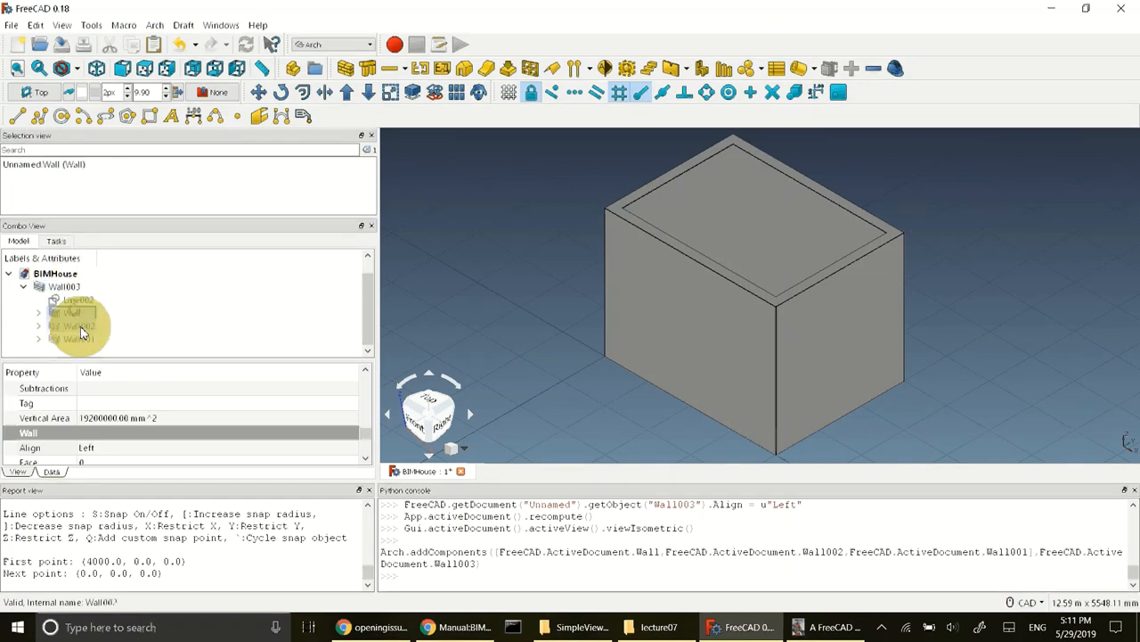
click(77, 339)
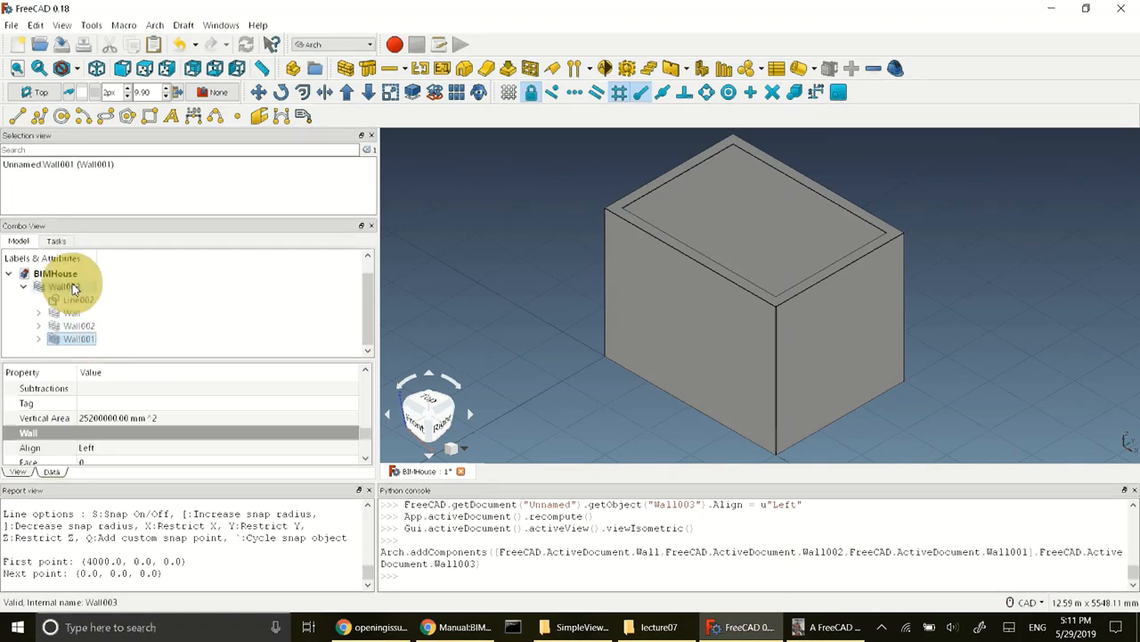